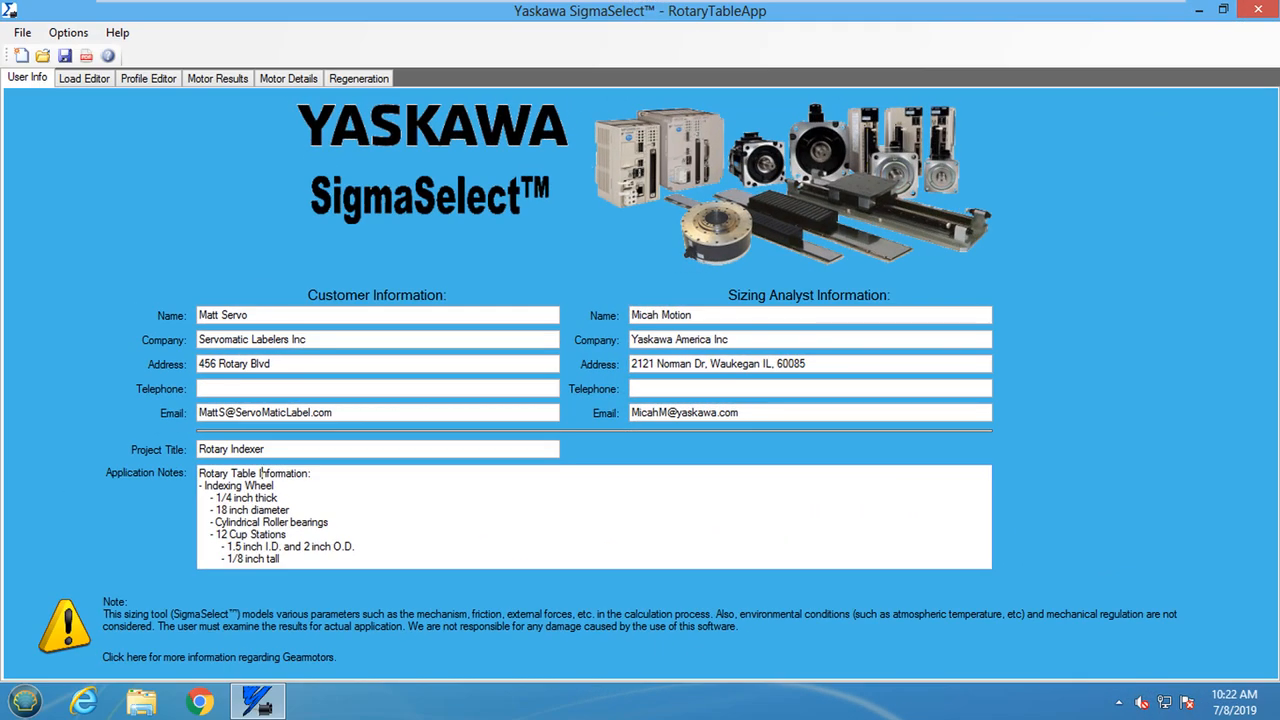
# - Check the SigmaSelect version and copyright information from Help, then dismiss it
pyautogui.click(116, 32)
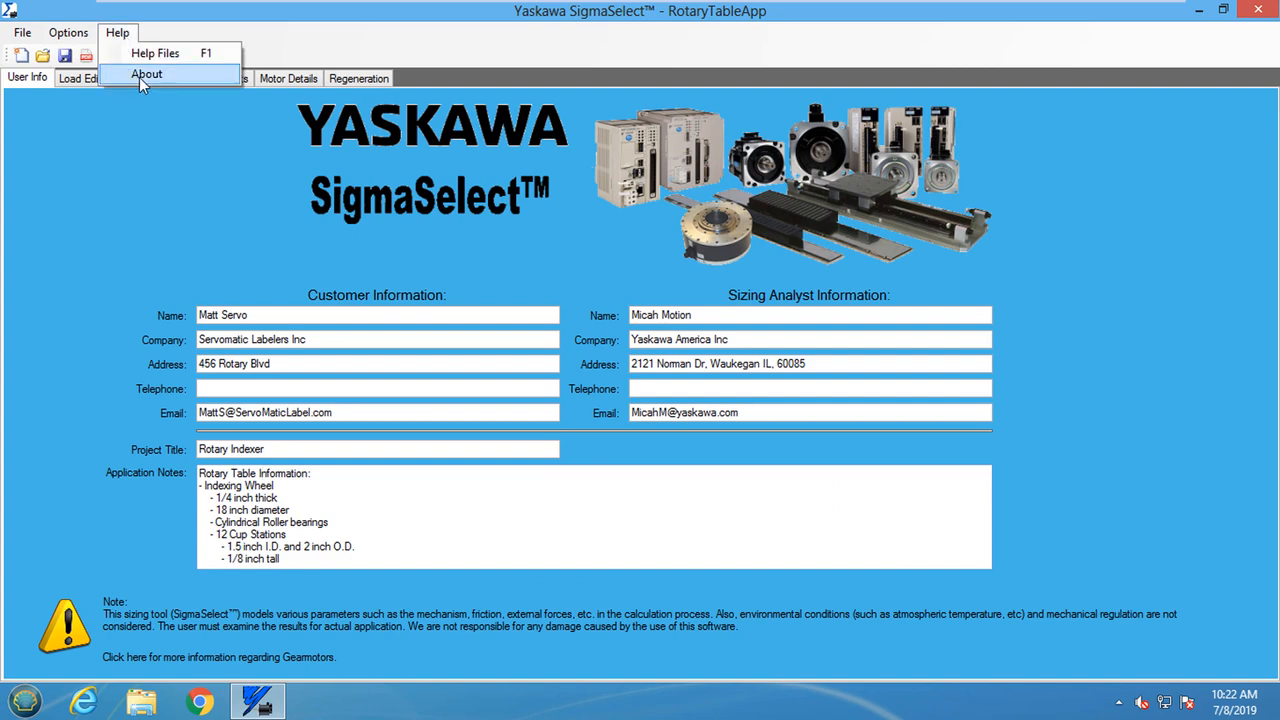
pyautogui.click(146, 74)
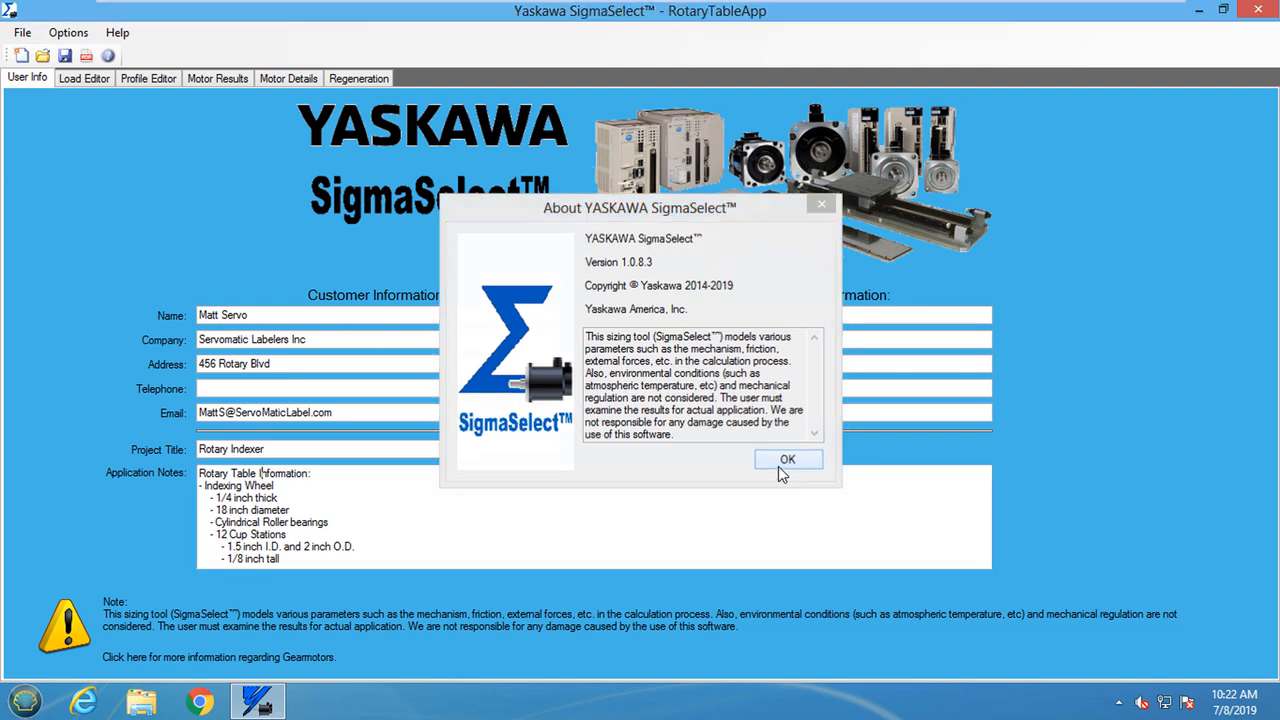
pyautogui.click(788, 458)
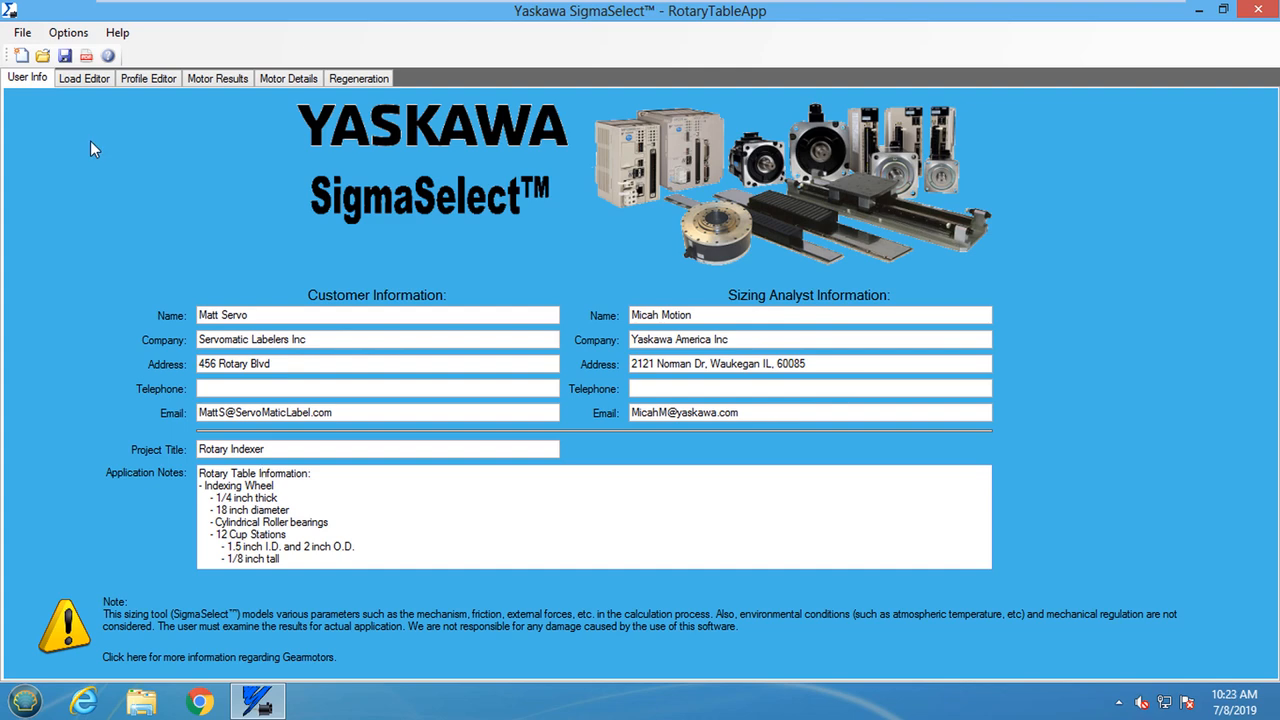
# - In the Load Editor, choose Rotation Table as the mechanism type
pyautogui.click(84, 78)
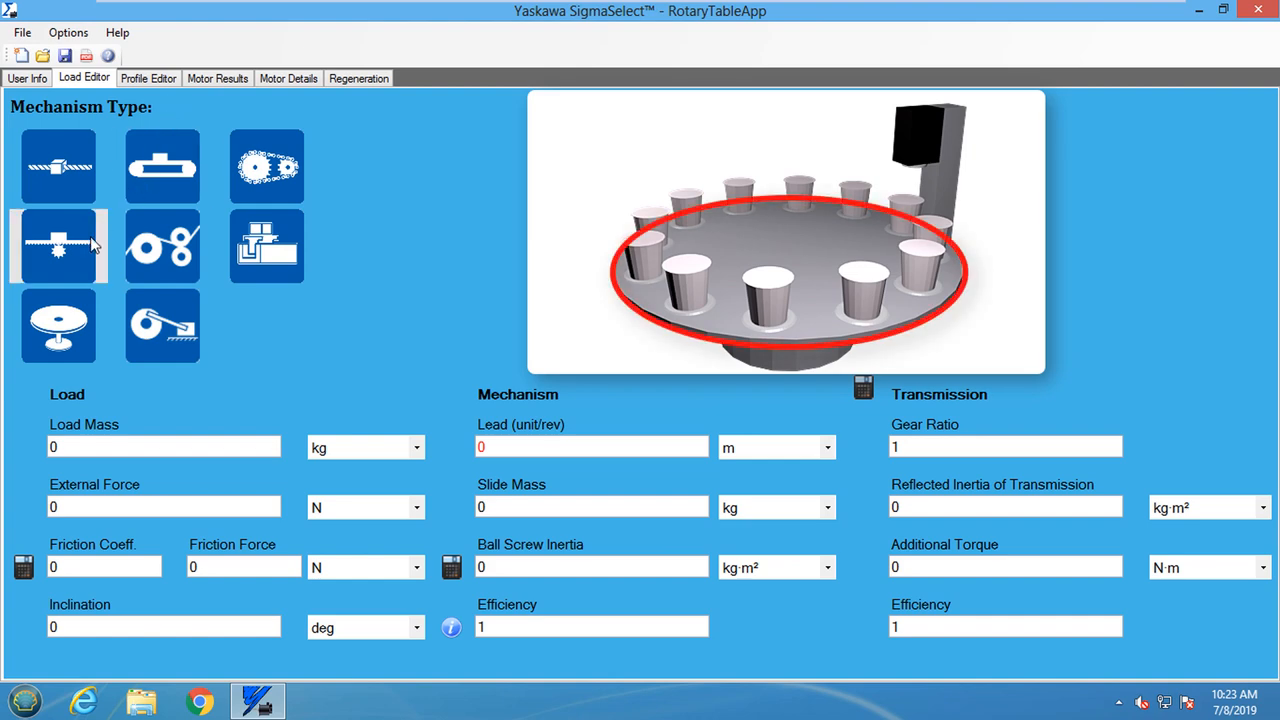
pyautogui.click(58, 324)
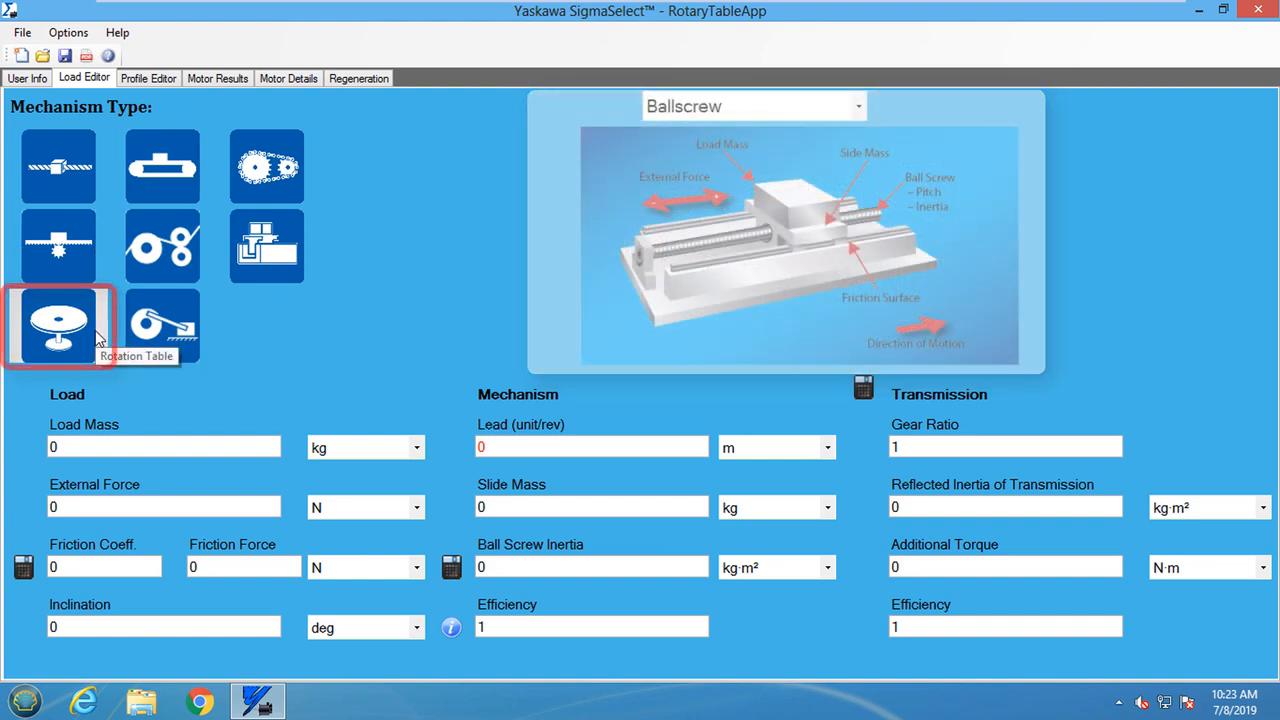
pyautogui.click(58, 328)
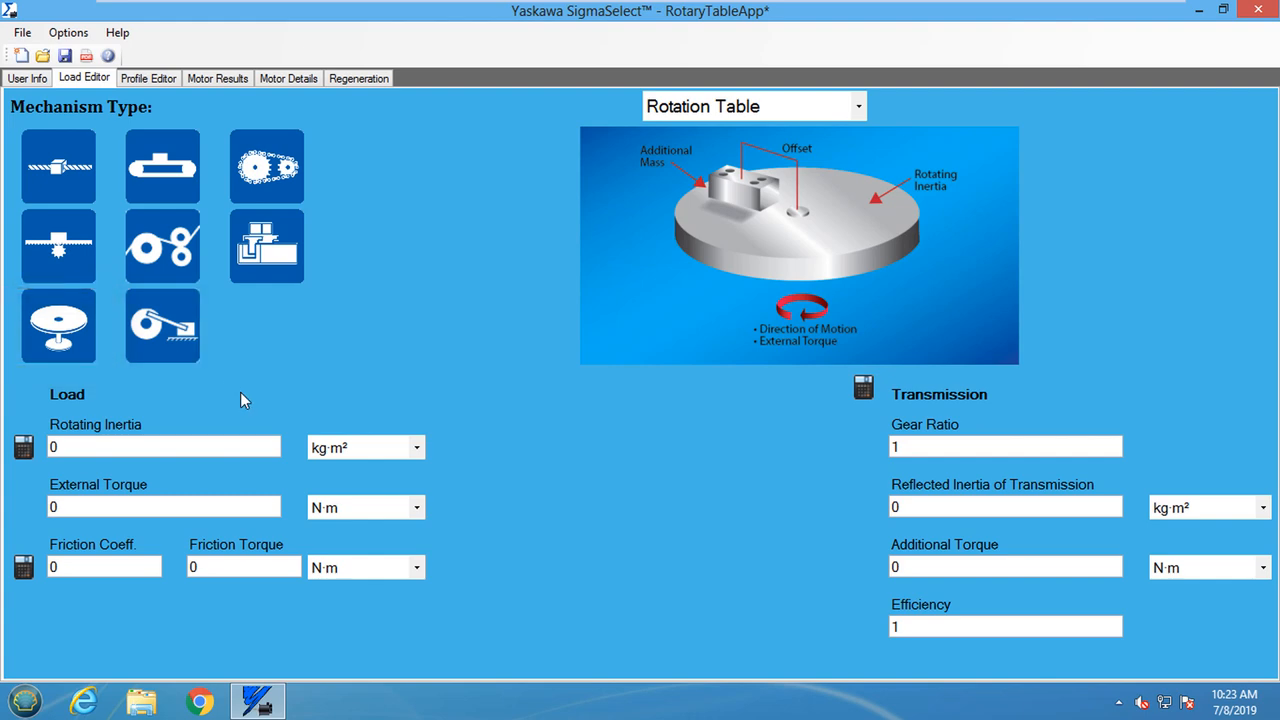
pyautogui.moveTo(248, 390)
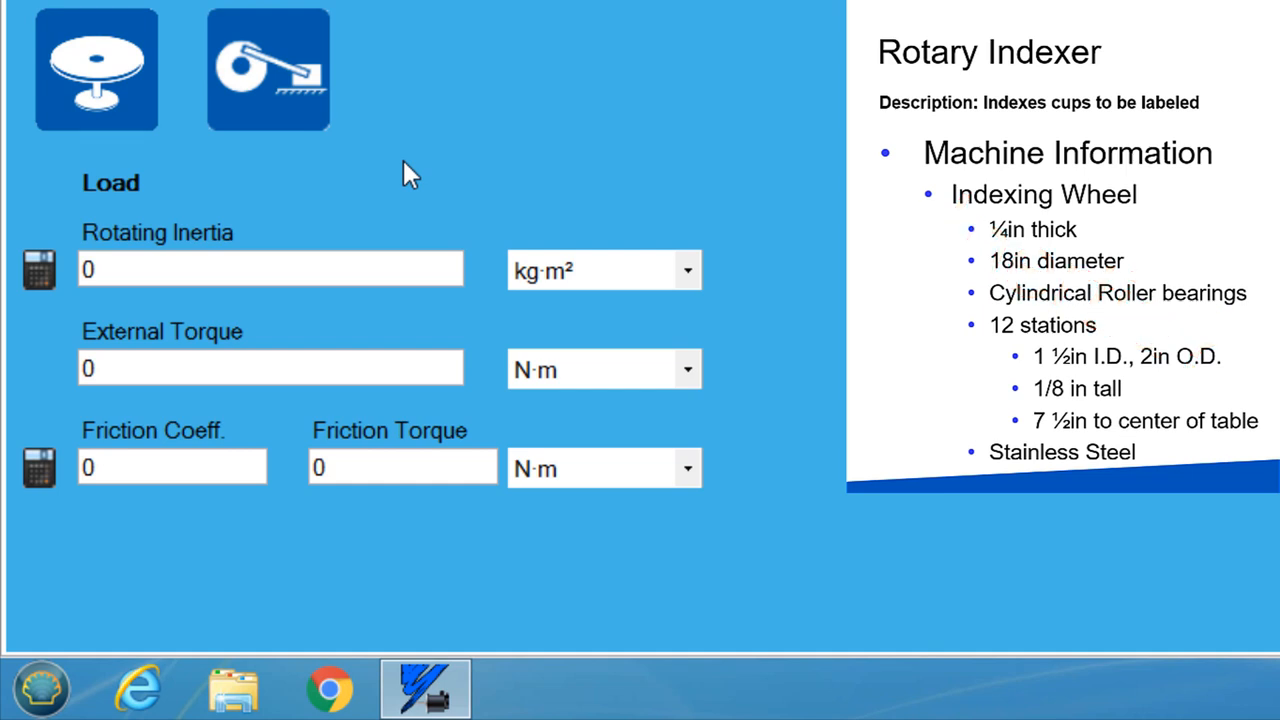
pyautogui.moveTo(48, 264)
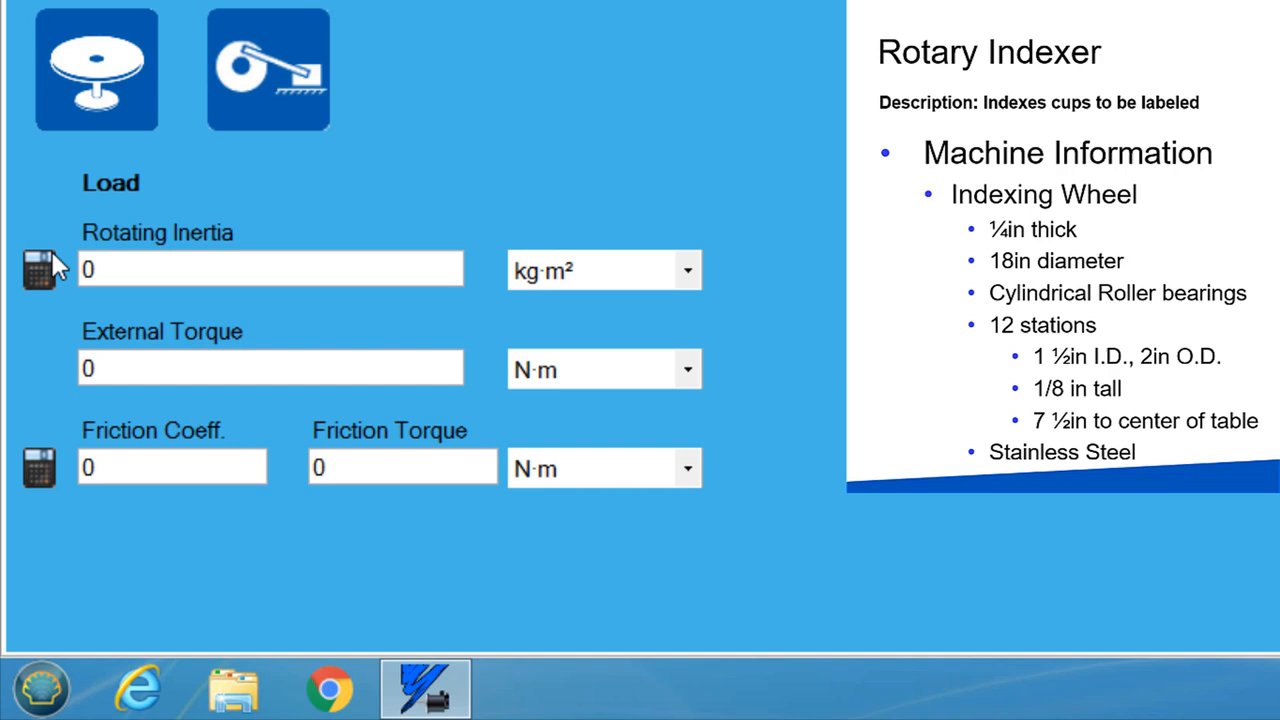
# - In the rotating-inertia calculator, add a cylinder component named 'table'
pyautogui.click(40, 268)
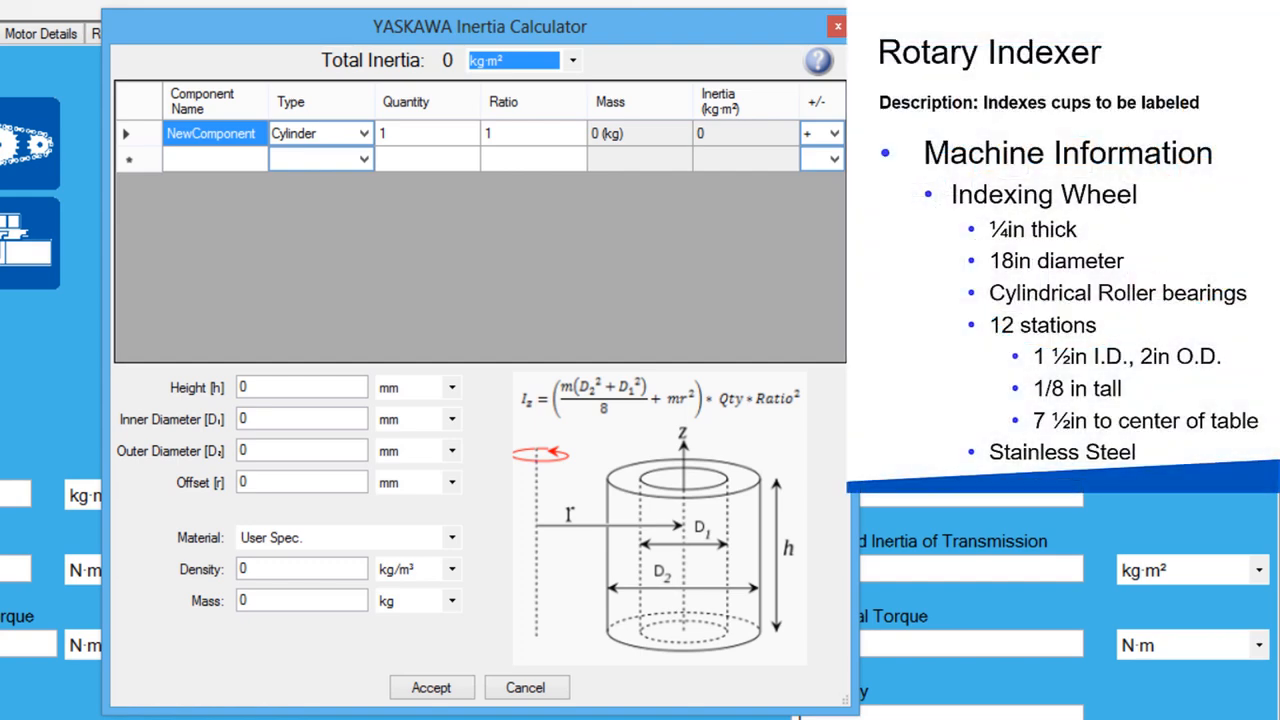
pyautogui.click(212, 132)
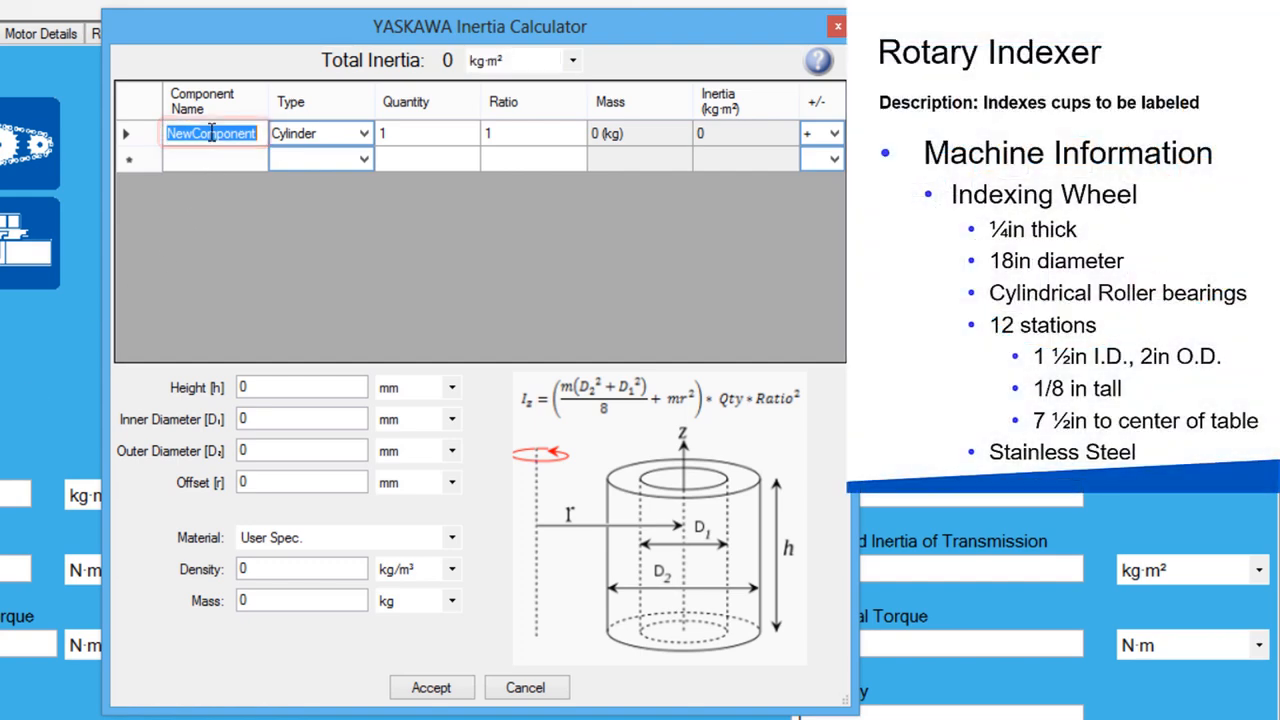
pyautogui.write('table')
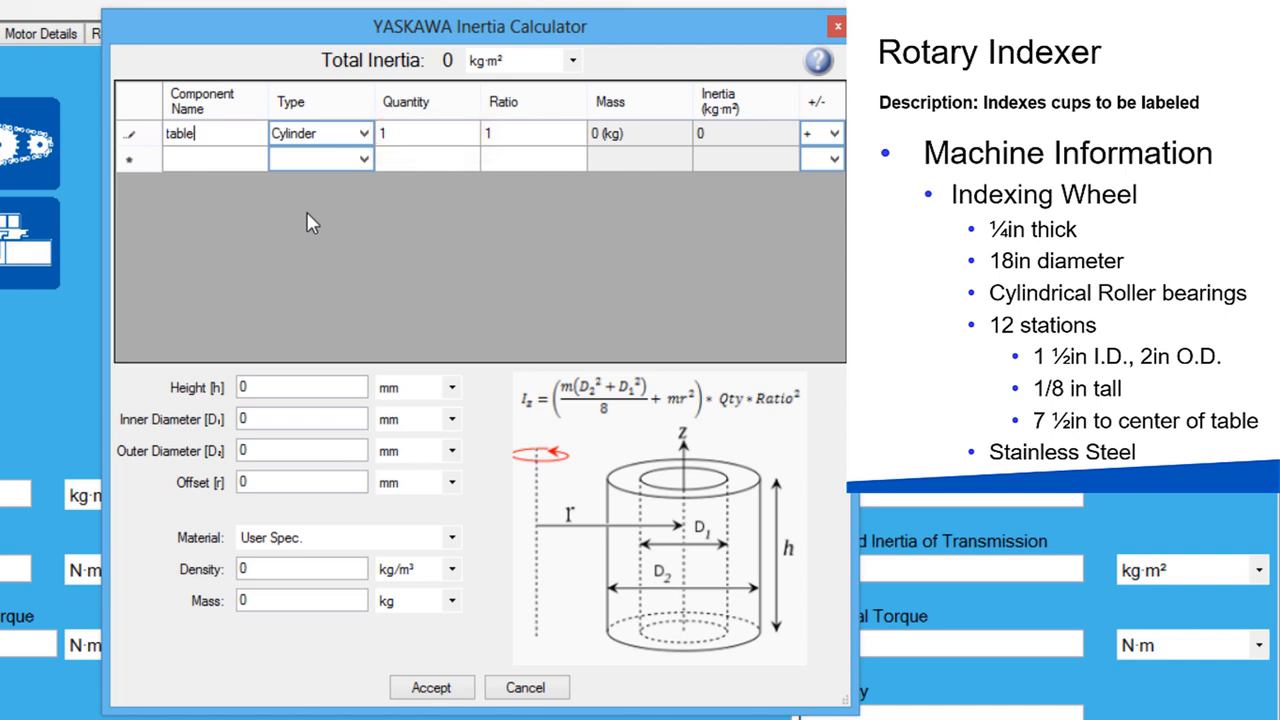
pyautogui.click(532, 132)
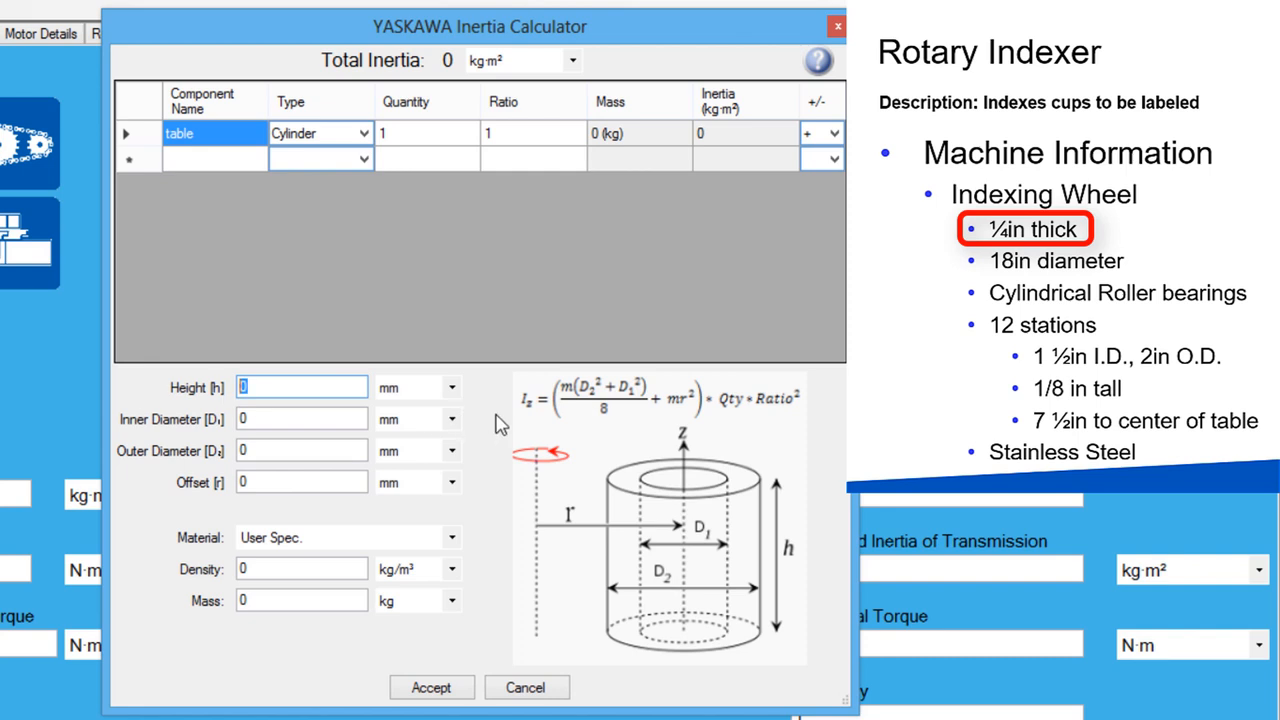
# - Give the table height 0.25 in, outer diameter 18 in and Steel (Stainless) material
pyautogui.write('0.25')
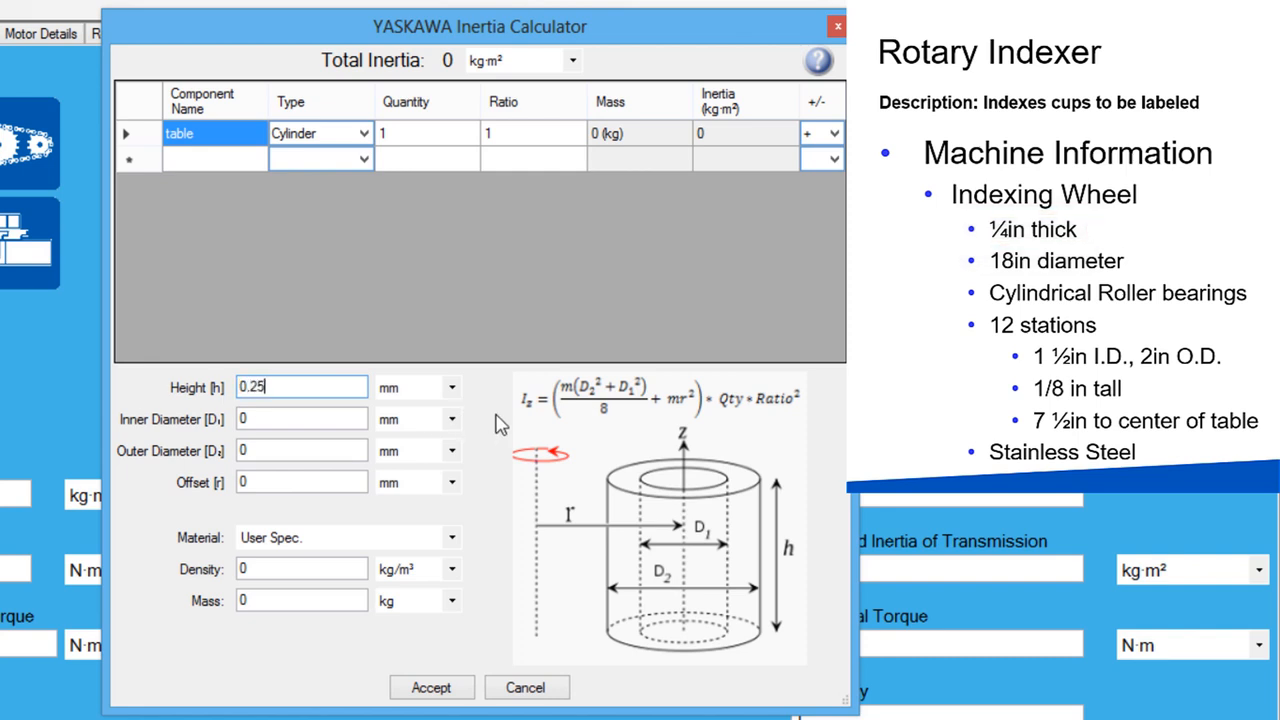
pyautogui.click(452, 388)
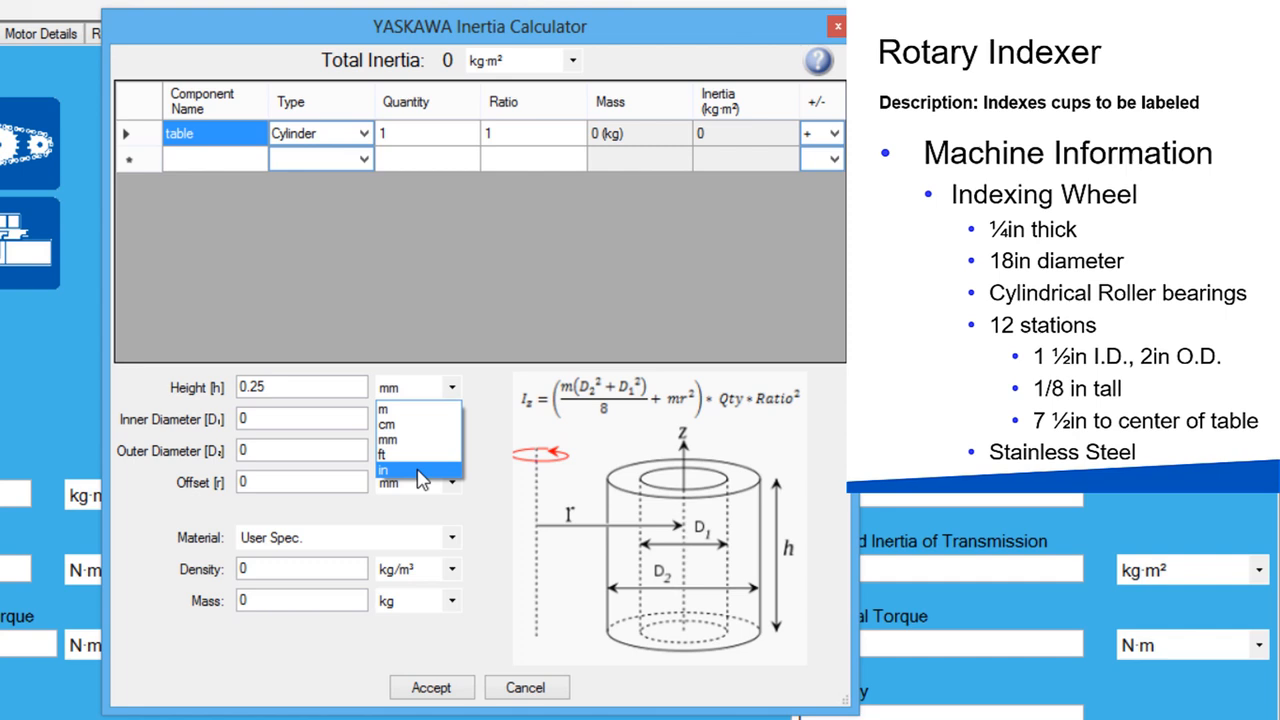
pyautogui.click(384, 470)
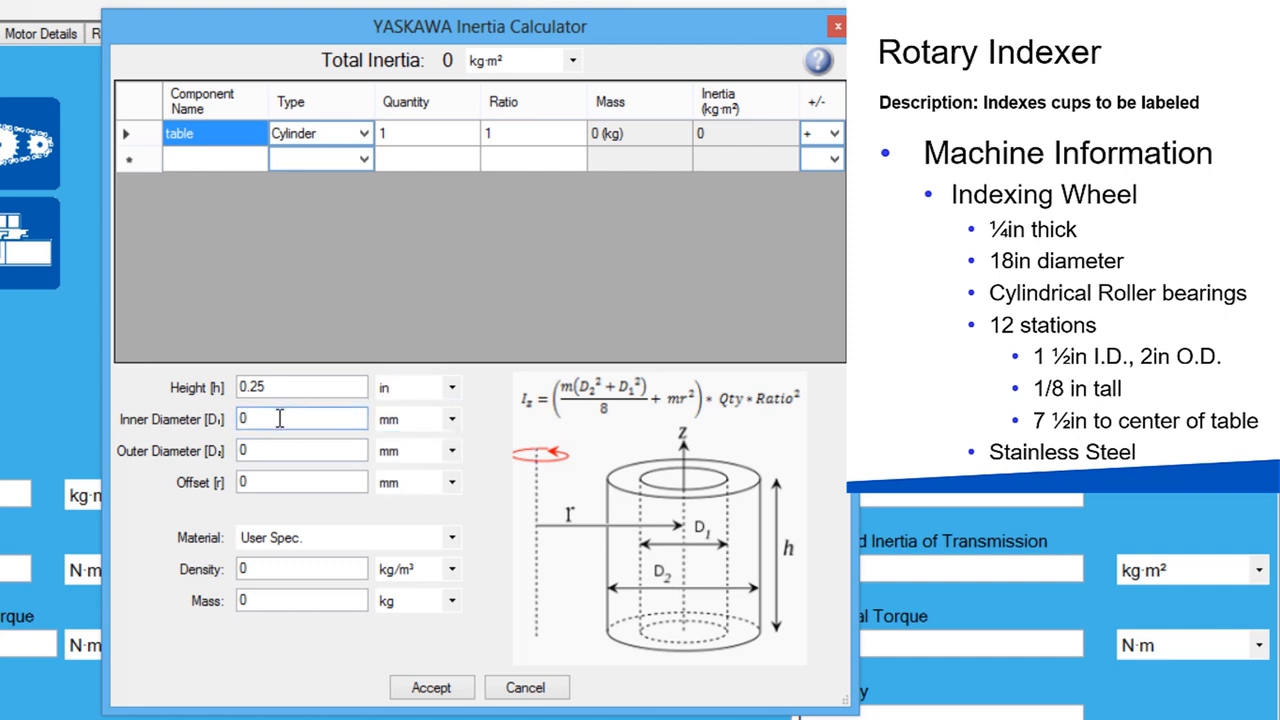
pyautogui.click(300, 450)
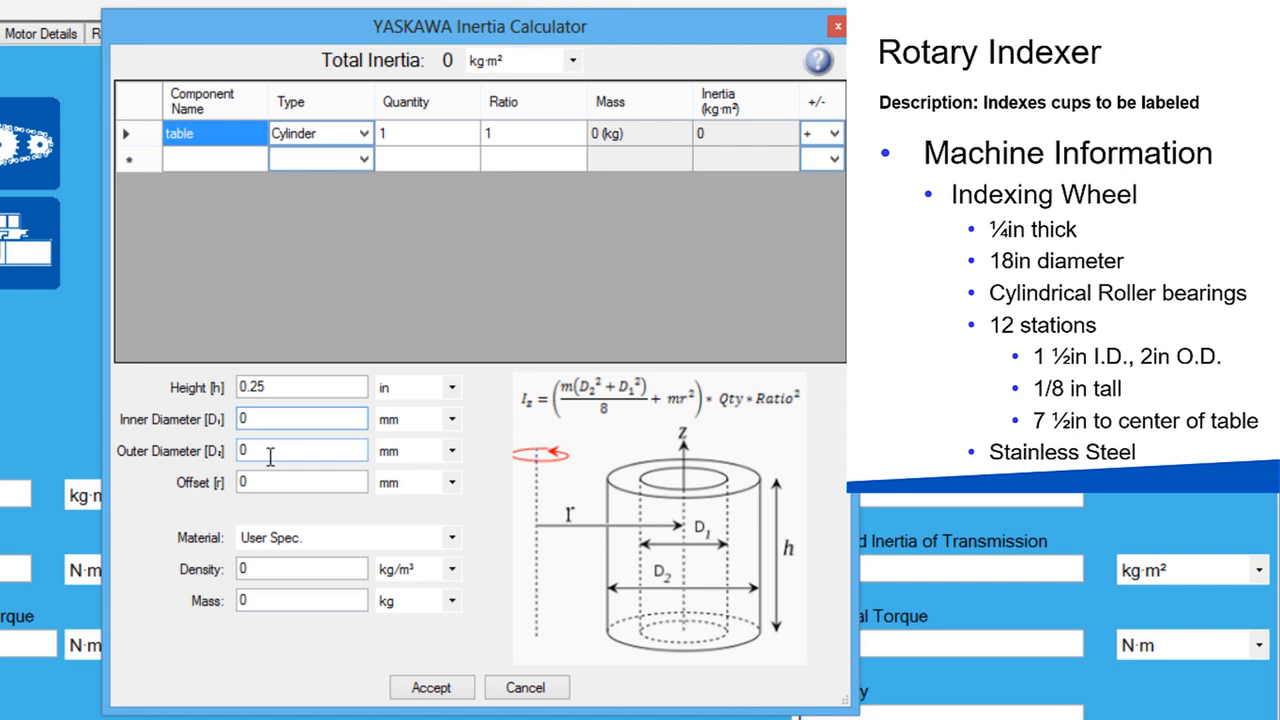
pyautogui.write('18')
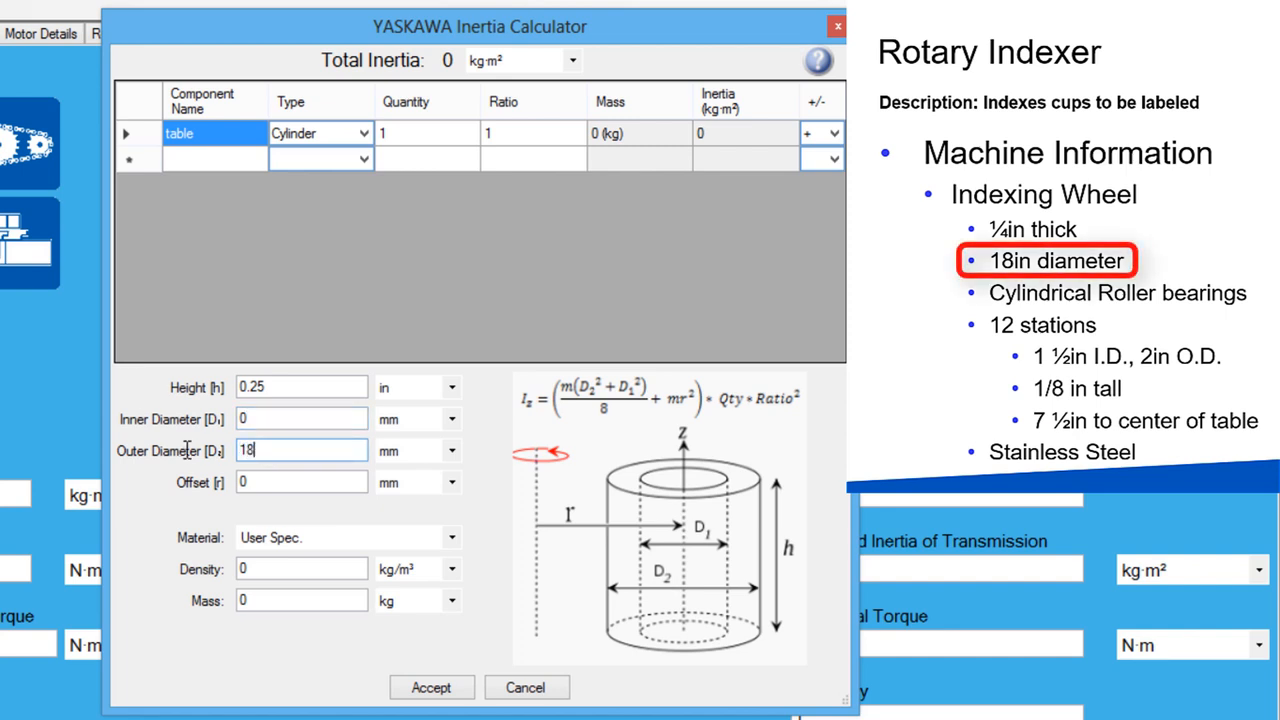
pyautogui.click(452, 452)
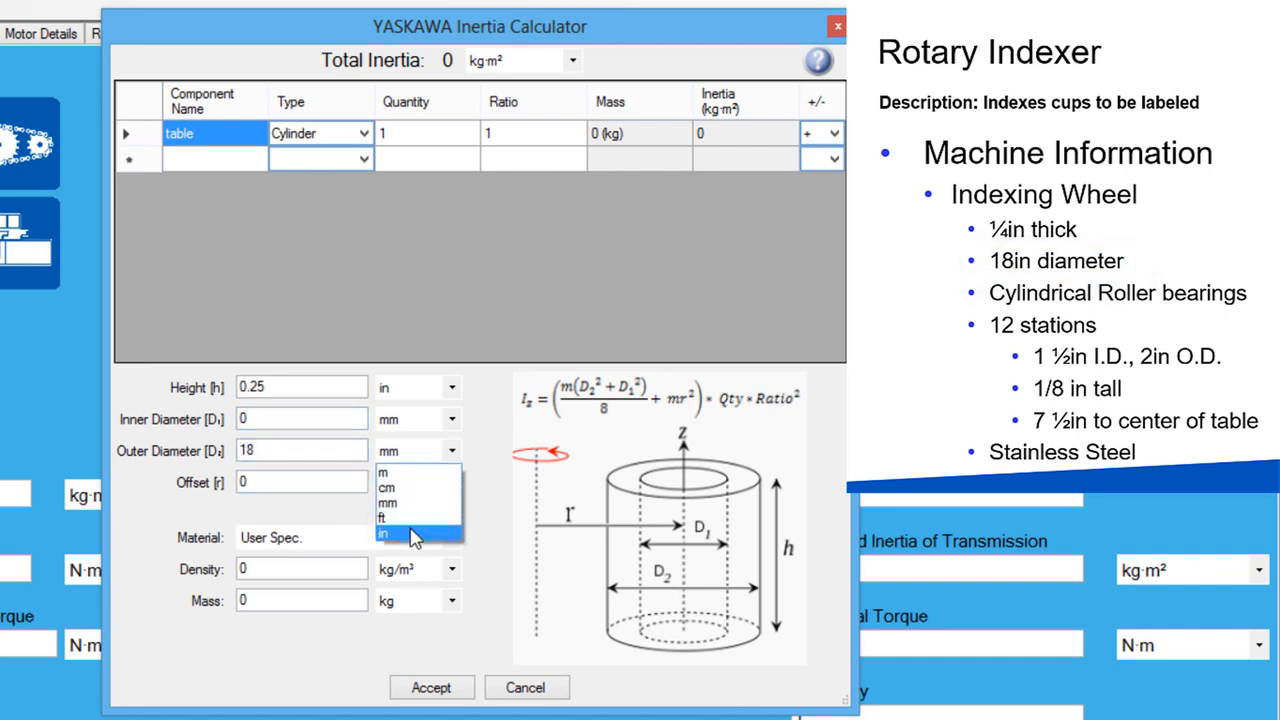
pyautogui.click(384, 532)
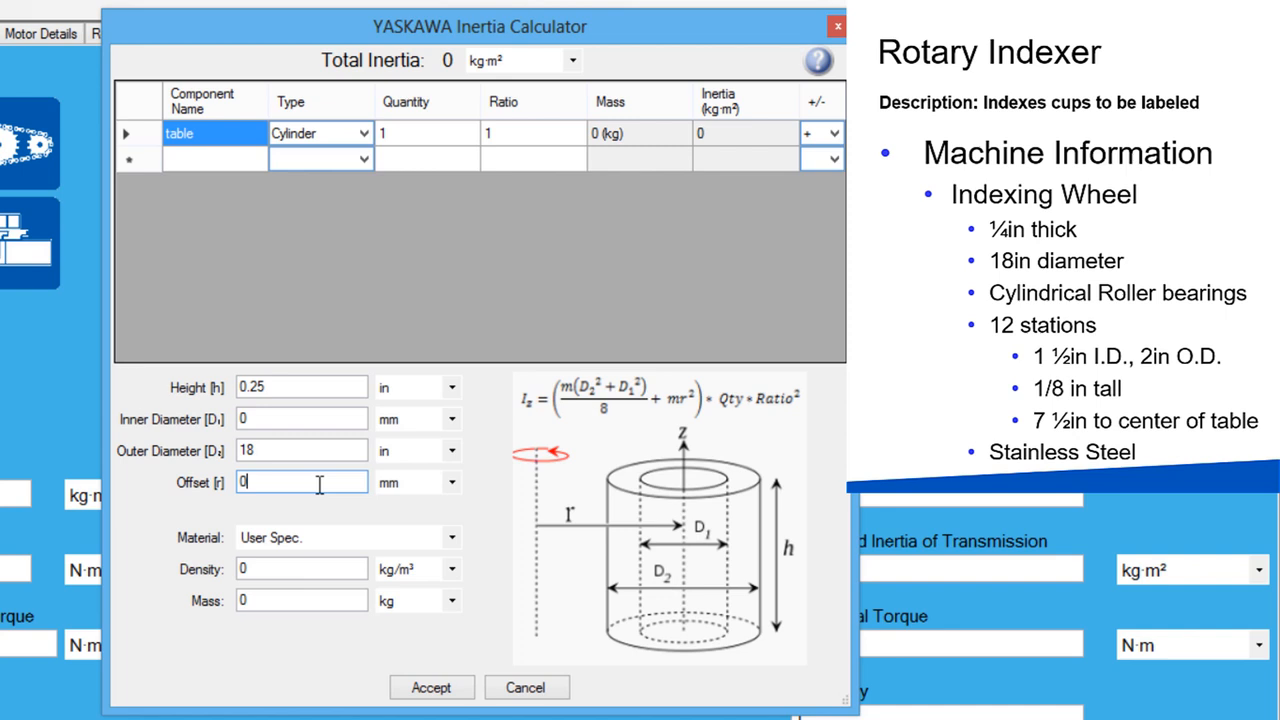
pyautogui.moveTo(328, 528)
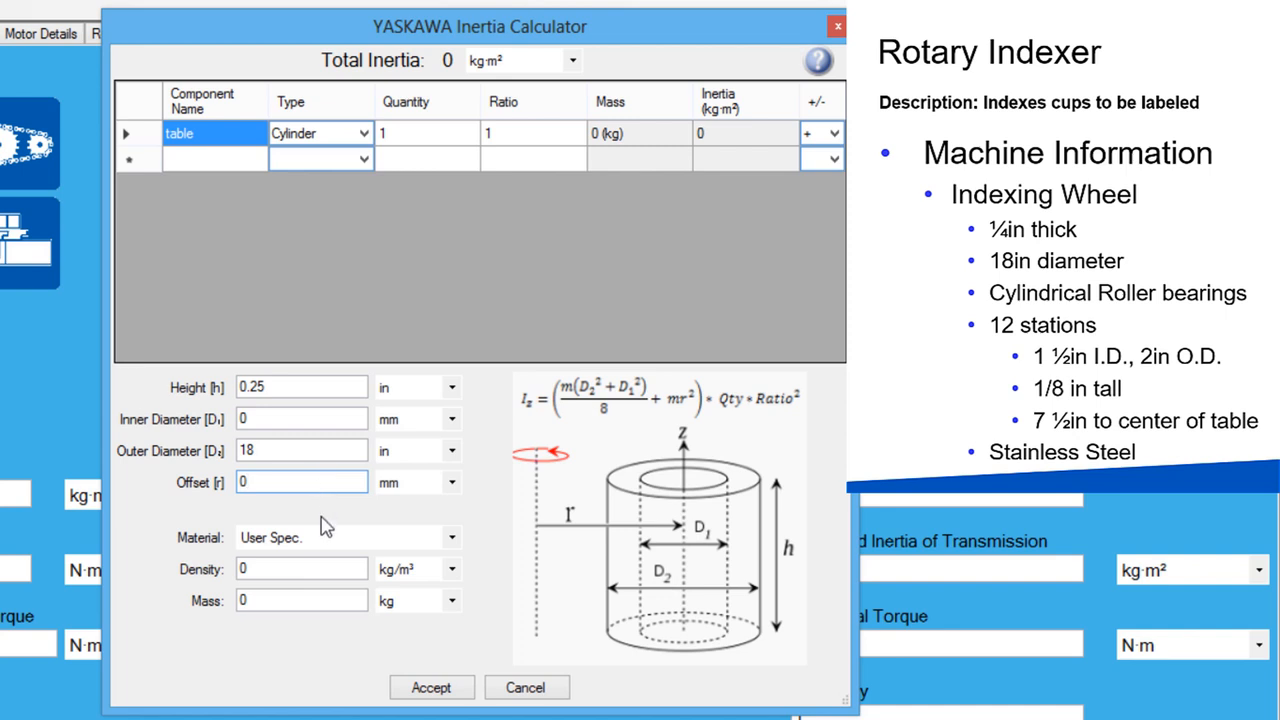
pyautogui.click(452, 536)
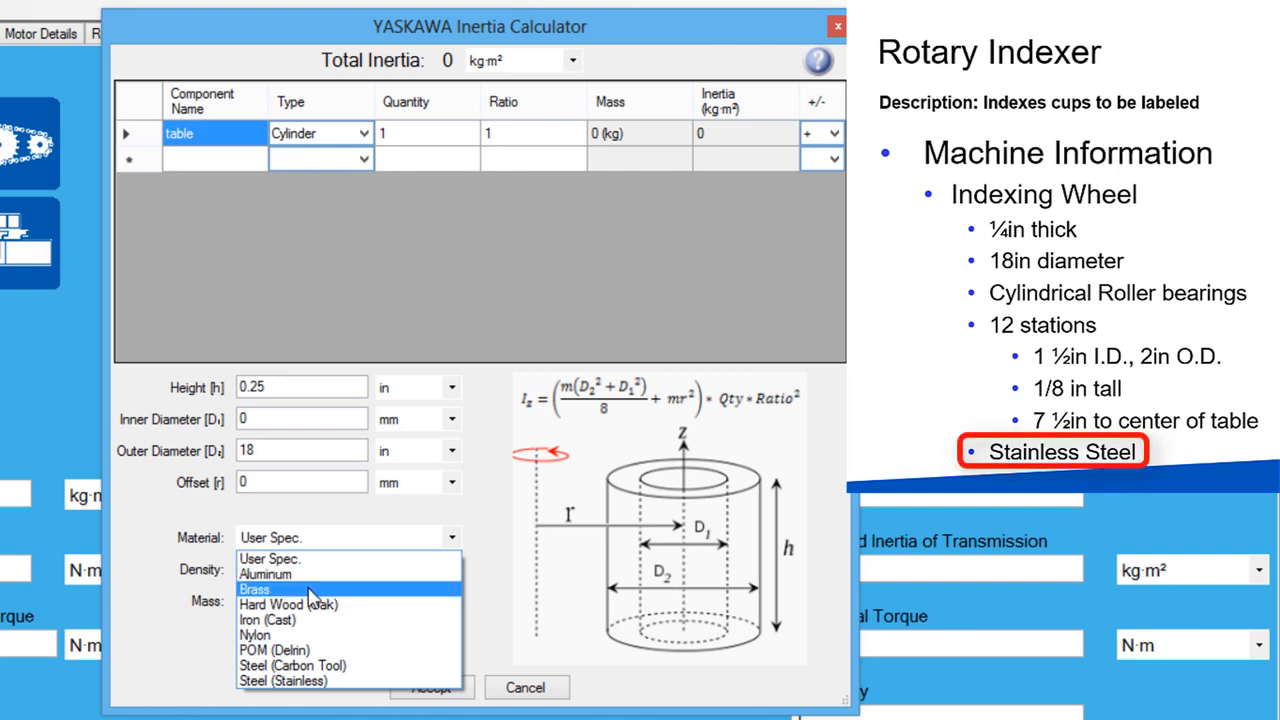
pyautogui.click(282, 680)
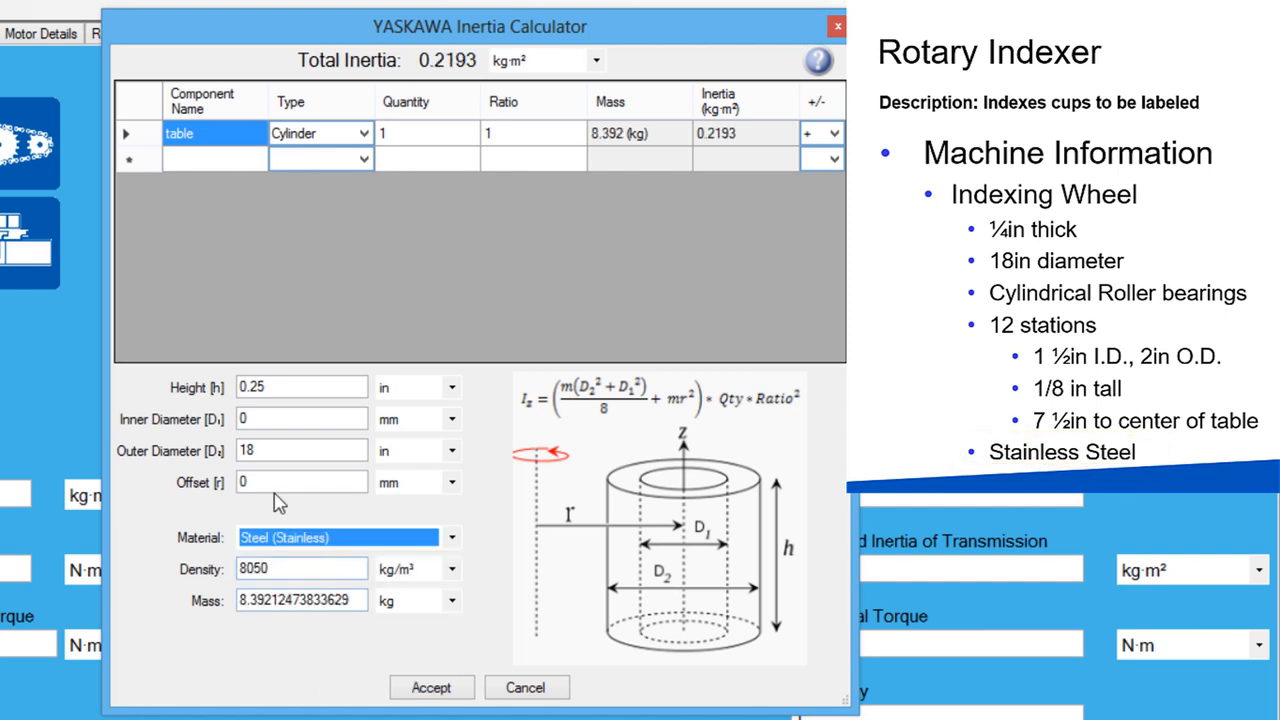
# - Add a second inertia component named 'holders'
pyautogui.click(214, 160)
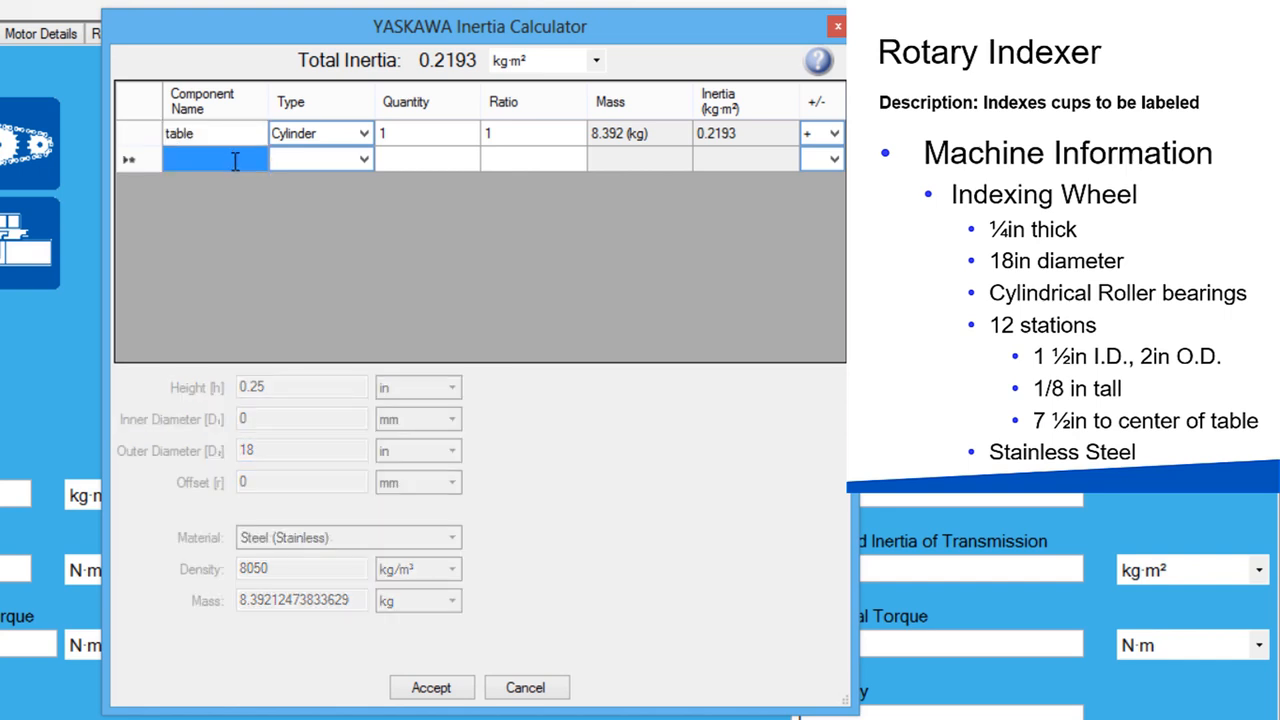
pyautogui.write('hol')
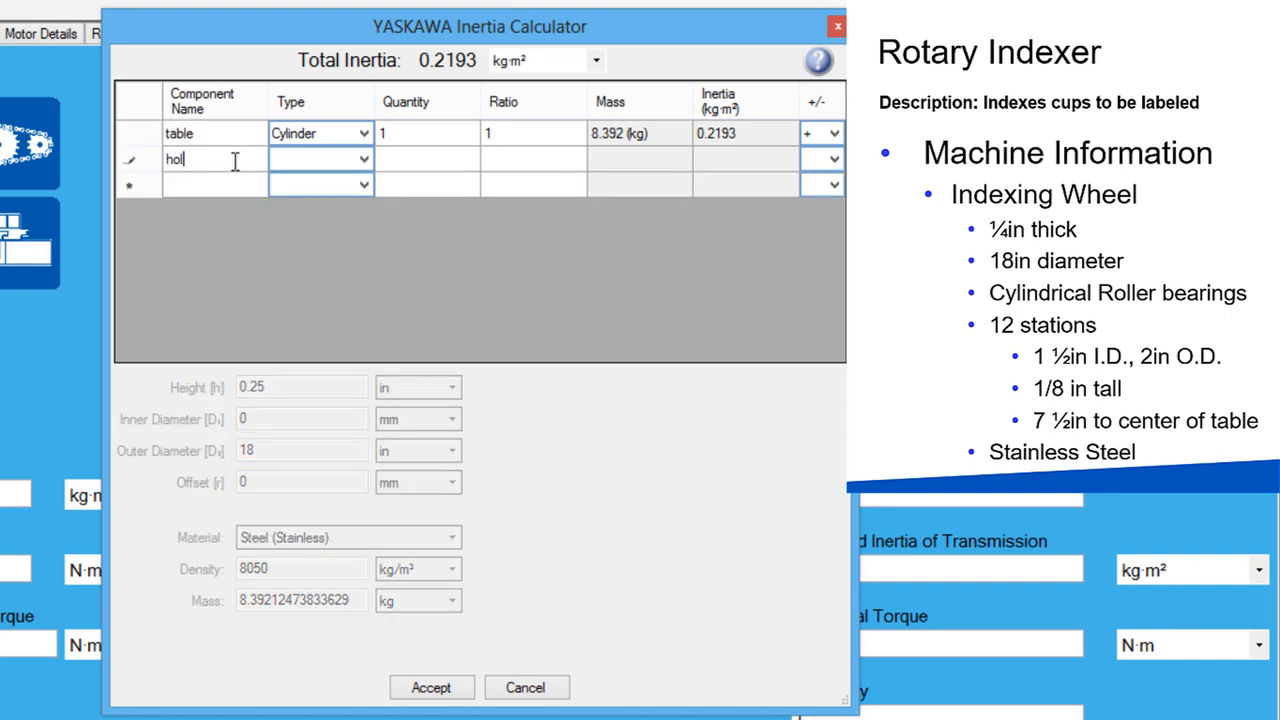
pyautogui.write('ders')
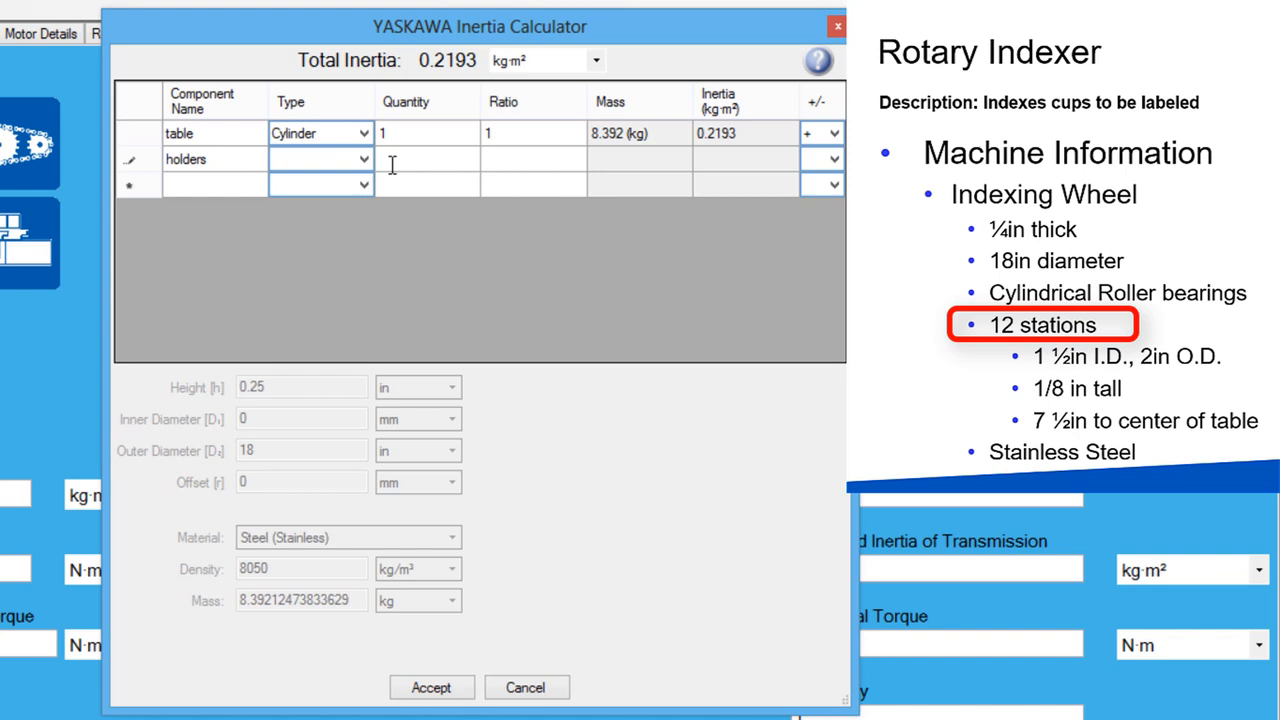
pyautogui.click(320, 160)
pyautogui.write('1.5')
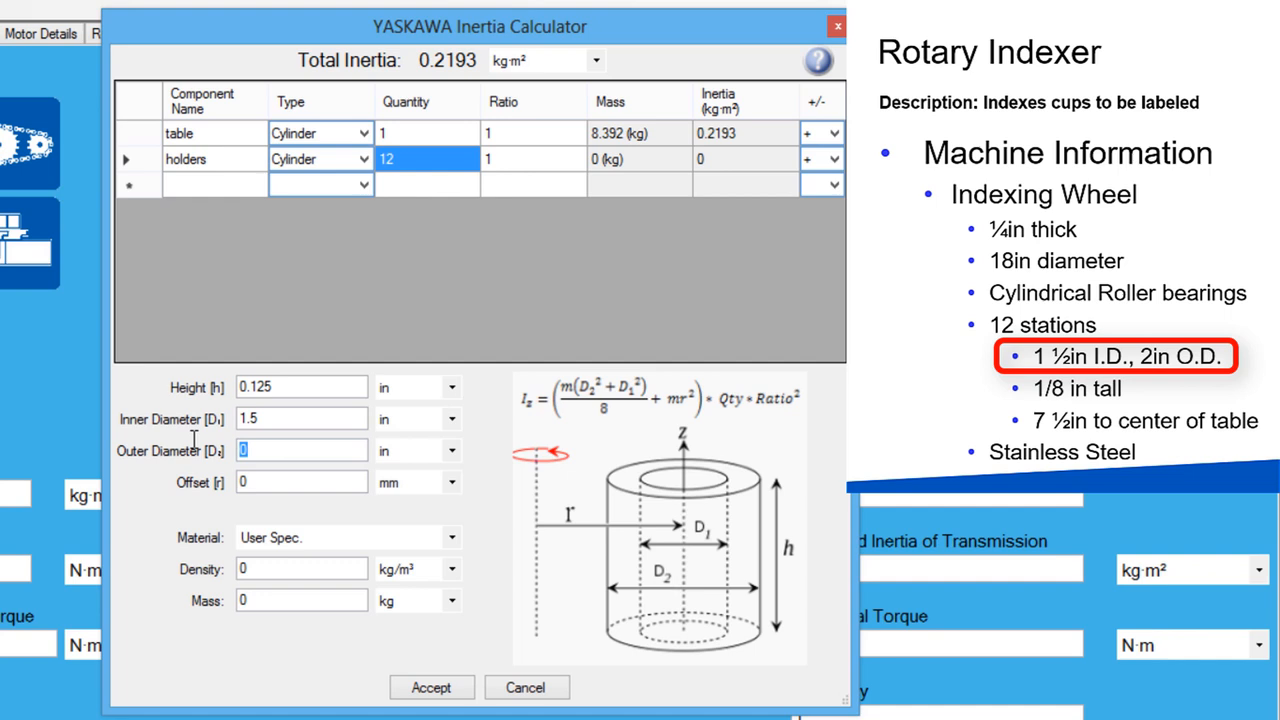
# - Set the holders' diameter and 7.5 in offset, then accept the 0.2293 kg·m² total inertia
pyautogui.write('2')
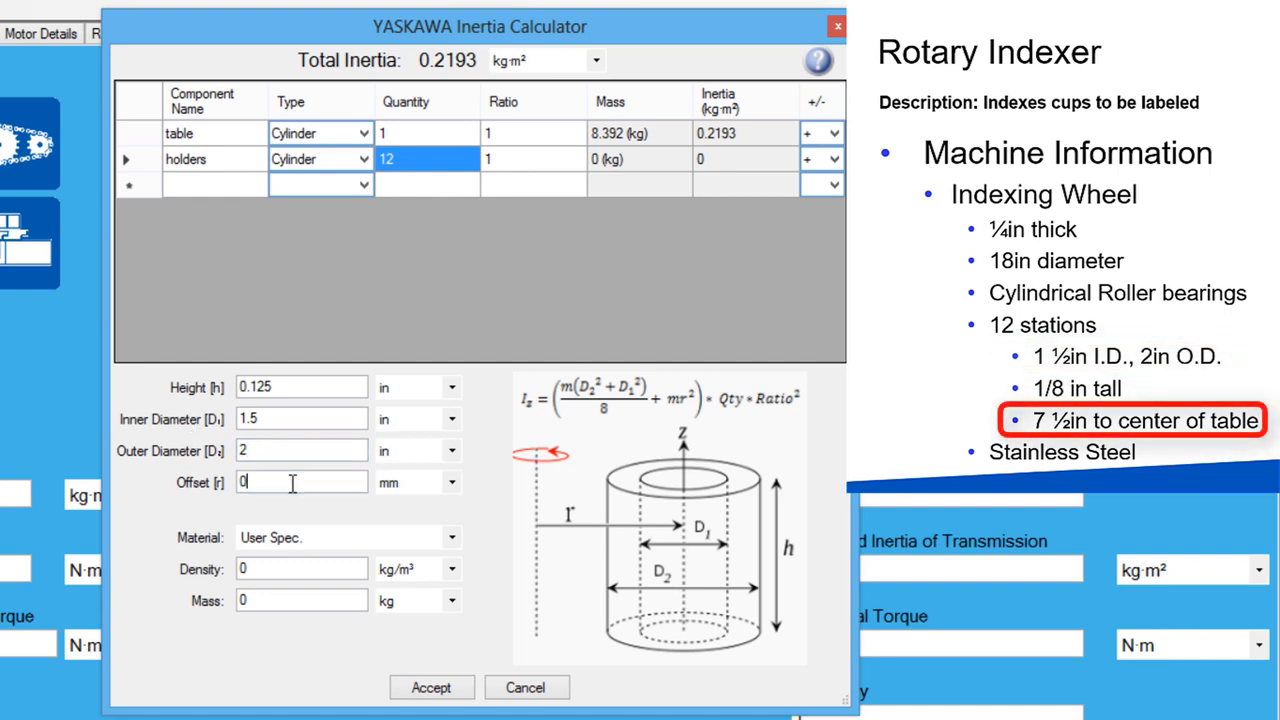
pyautogui.write('7')
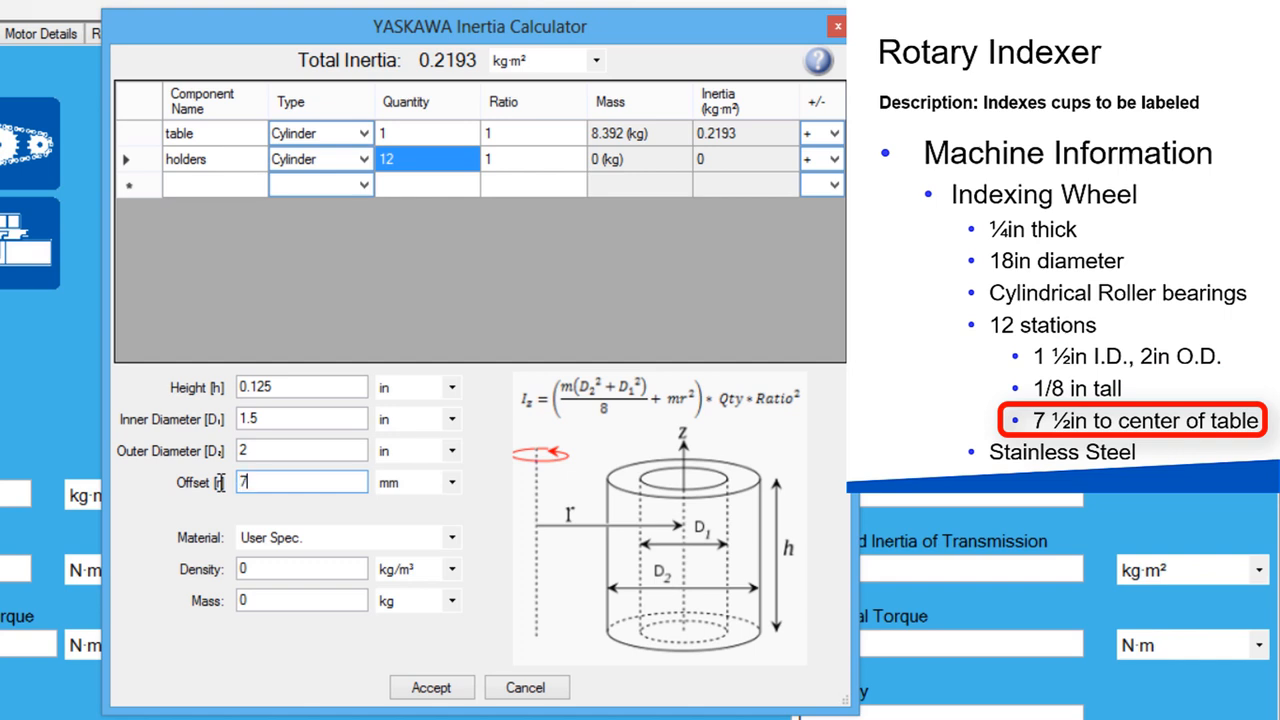
pyautogui.click(452, 482)
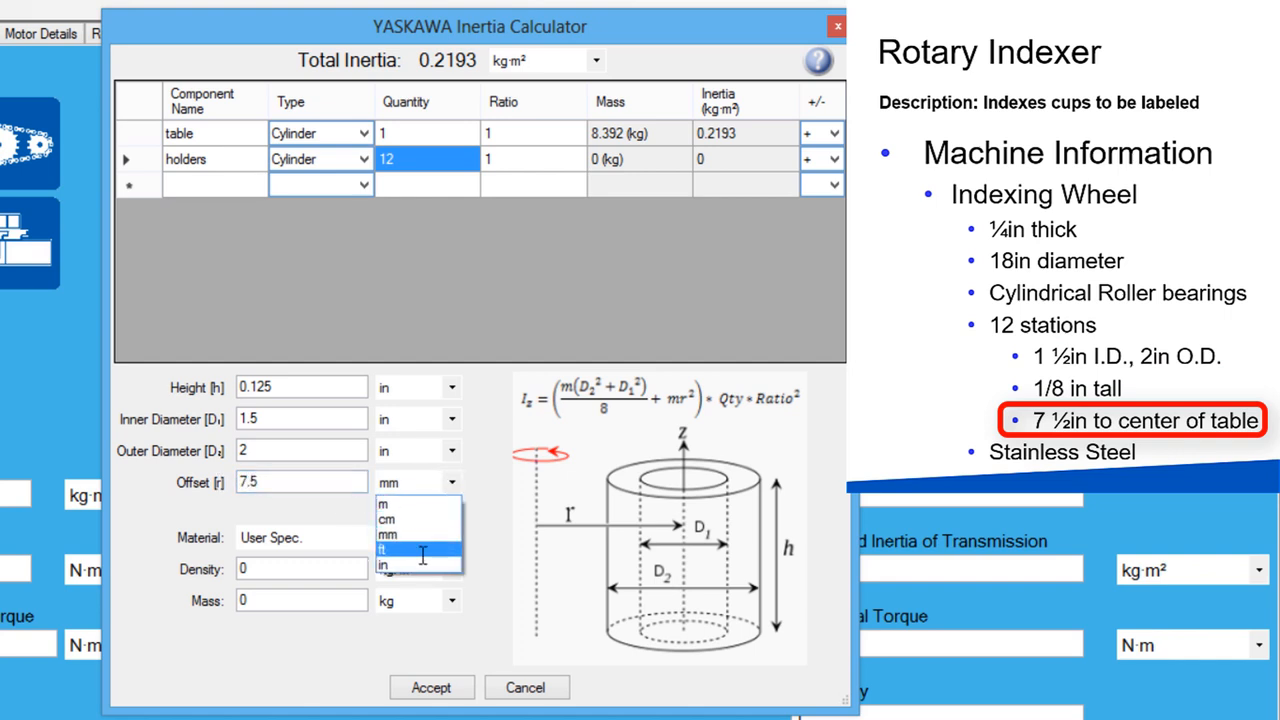
pyautogui.click(388, 564)
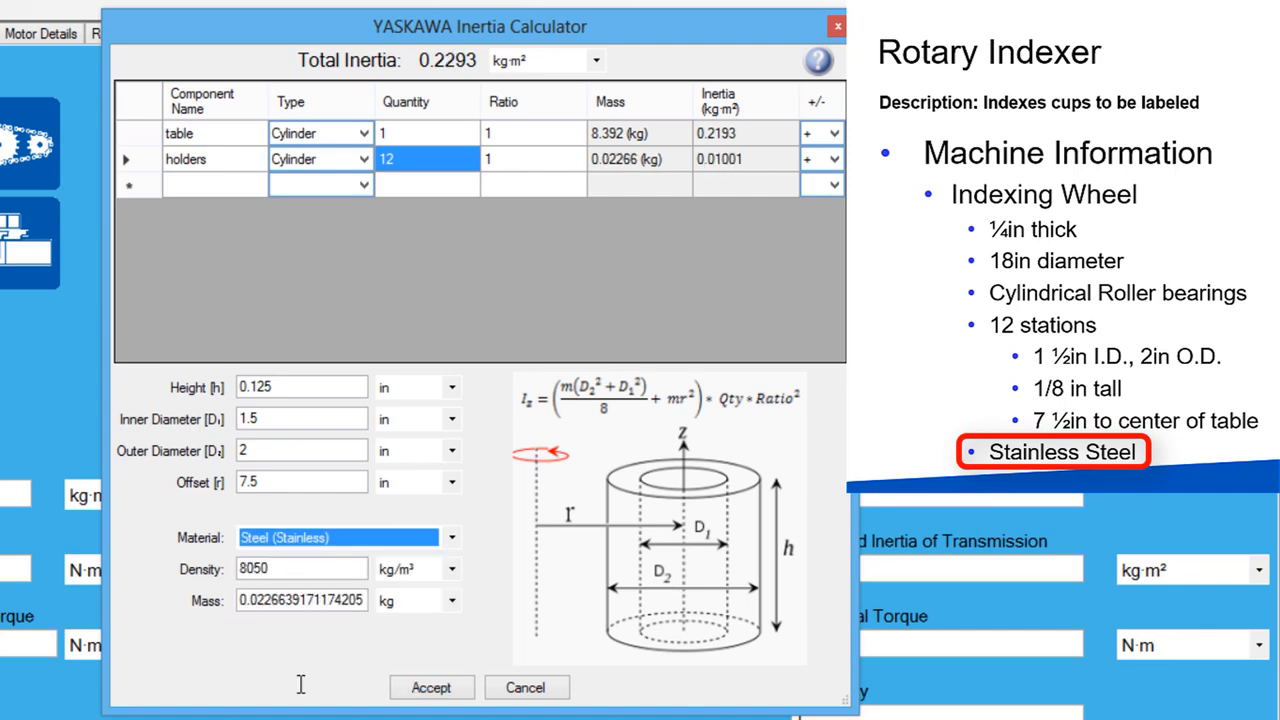
pyautogui.click(432, 688)
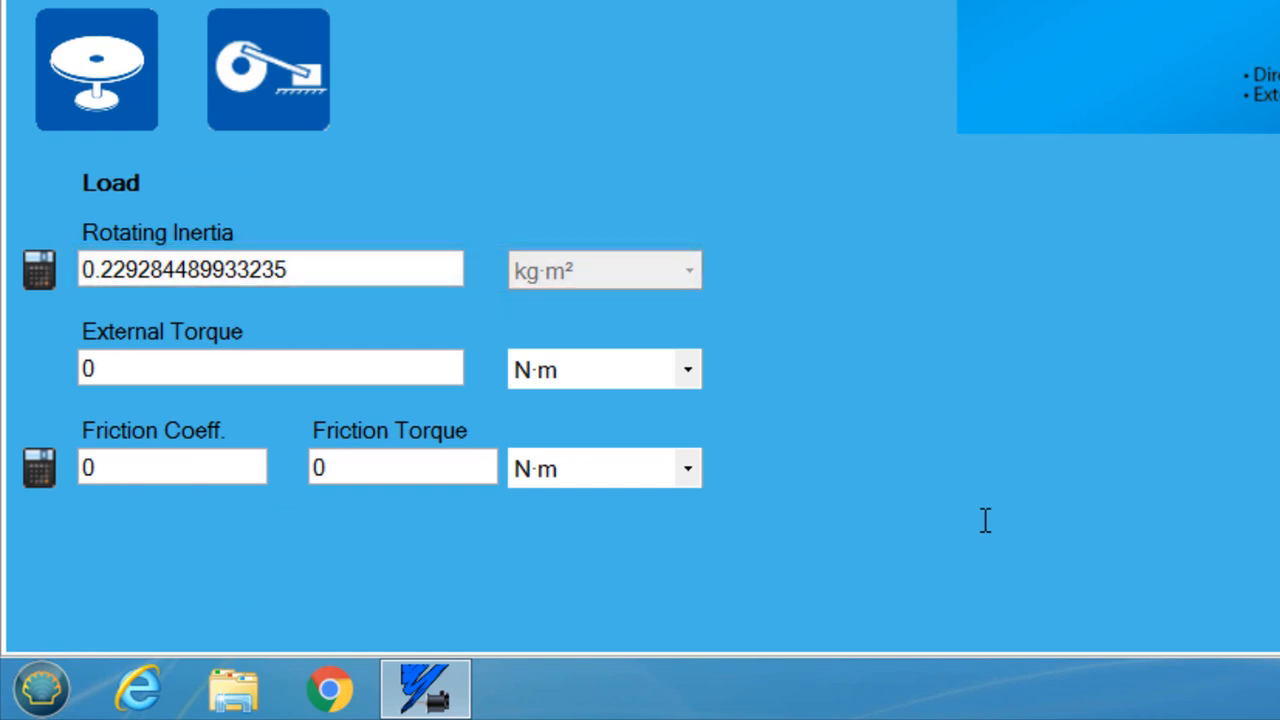
pyautogui.moveTo(688, 592)
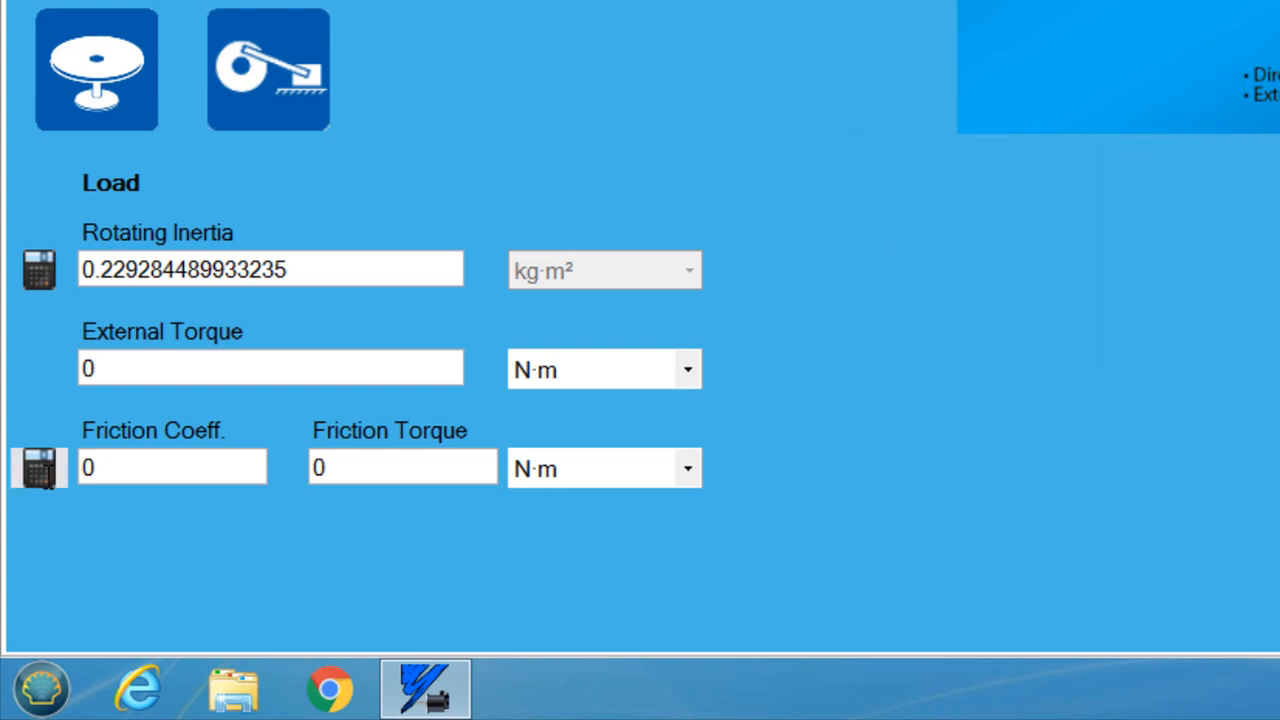
# - In the friction calculator, base friction on cylindrical roller bearings (coefficient 0.0015)
pyautogui.click(40, 468)
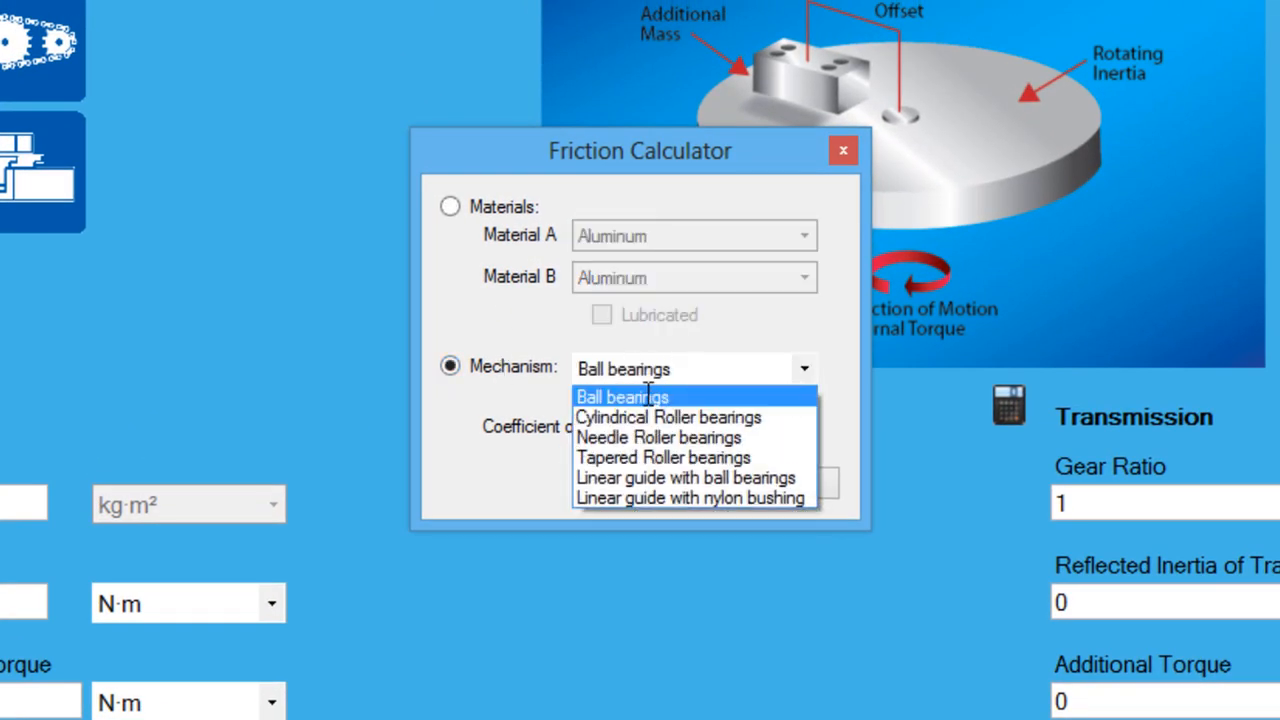
pyautogui.moveTo(668, 418)
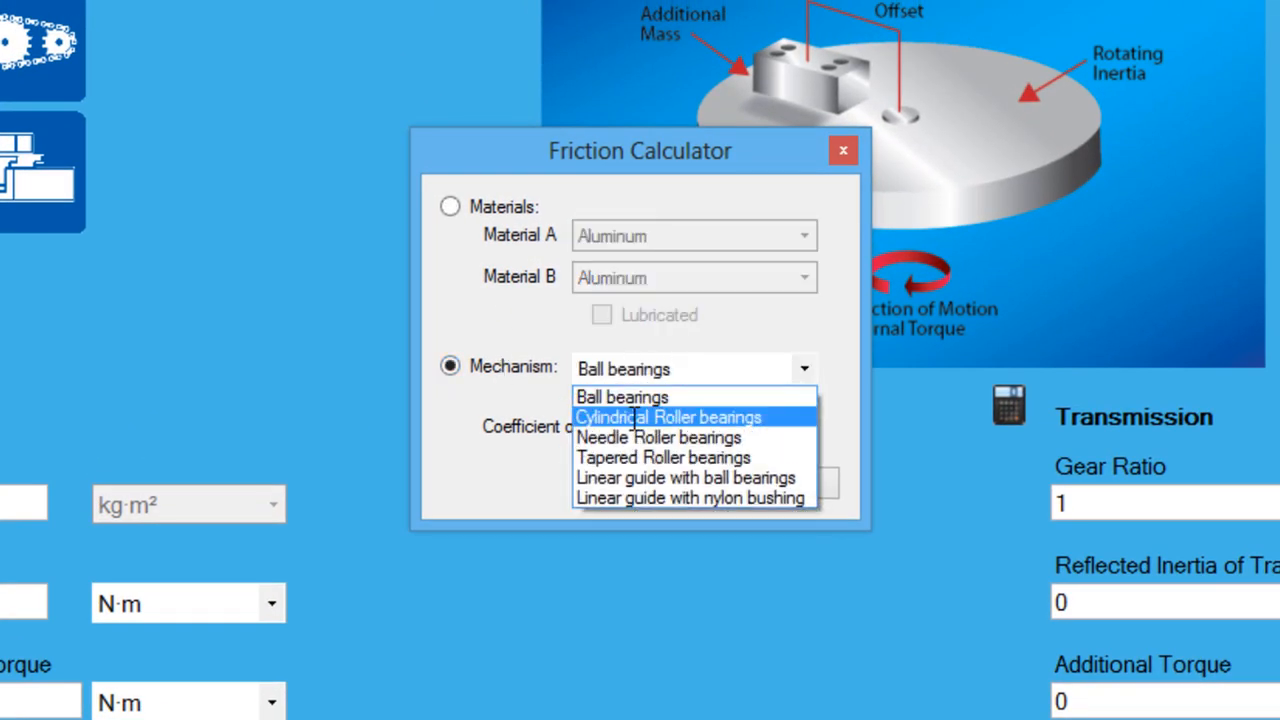
pyautogui.click(844, 150)
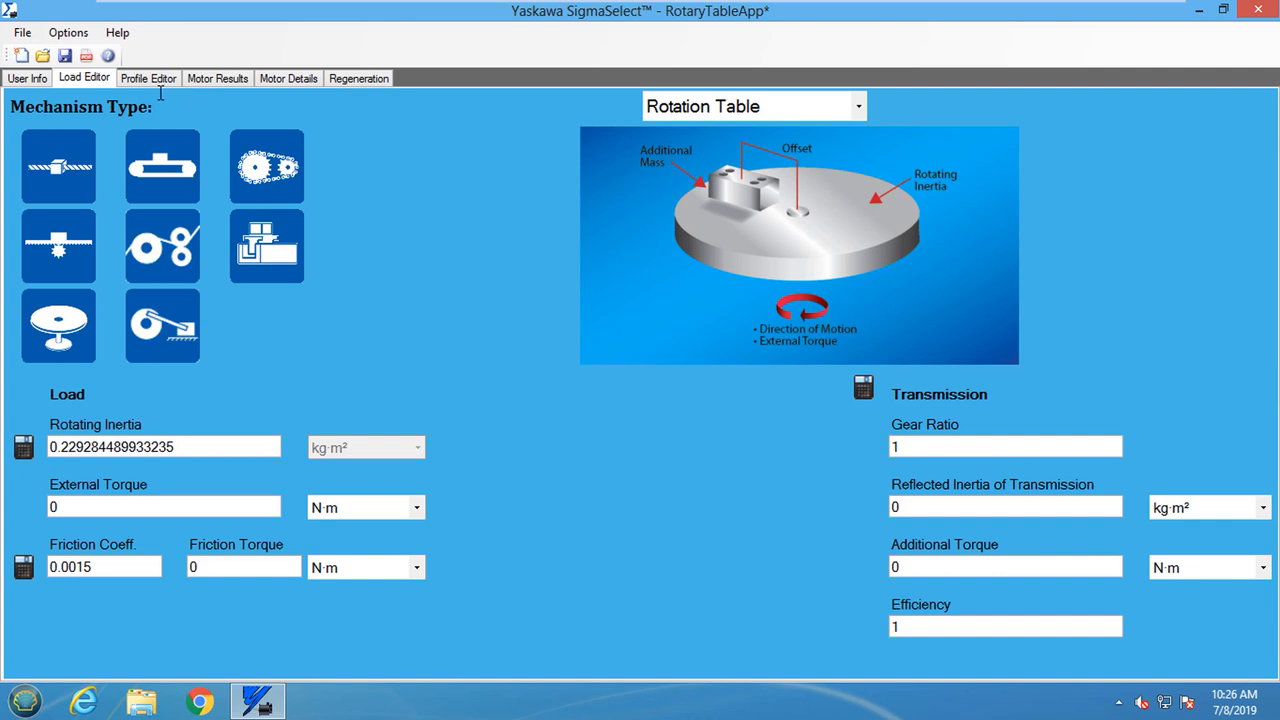
# - In the Profile Editor, add a Triangle move of 0.1 s duration and 30° distance
pyautogui.click(148, 78)
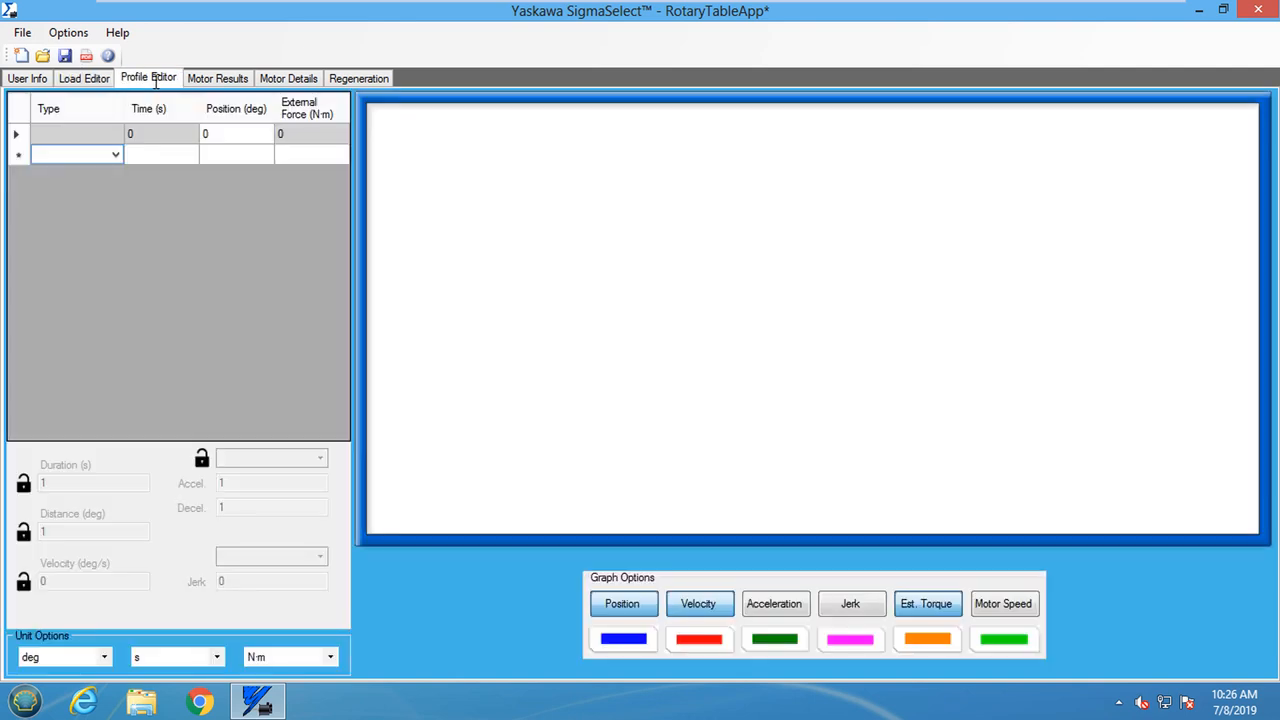
pyautogui.moveTo(132, 242)
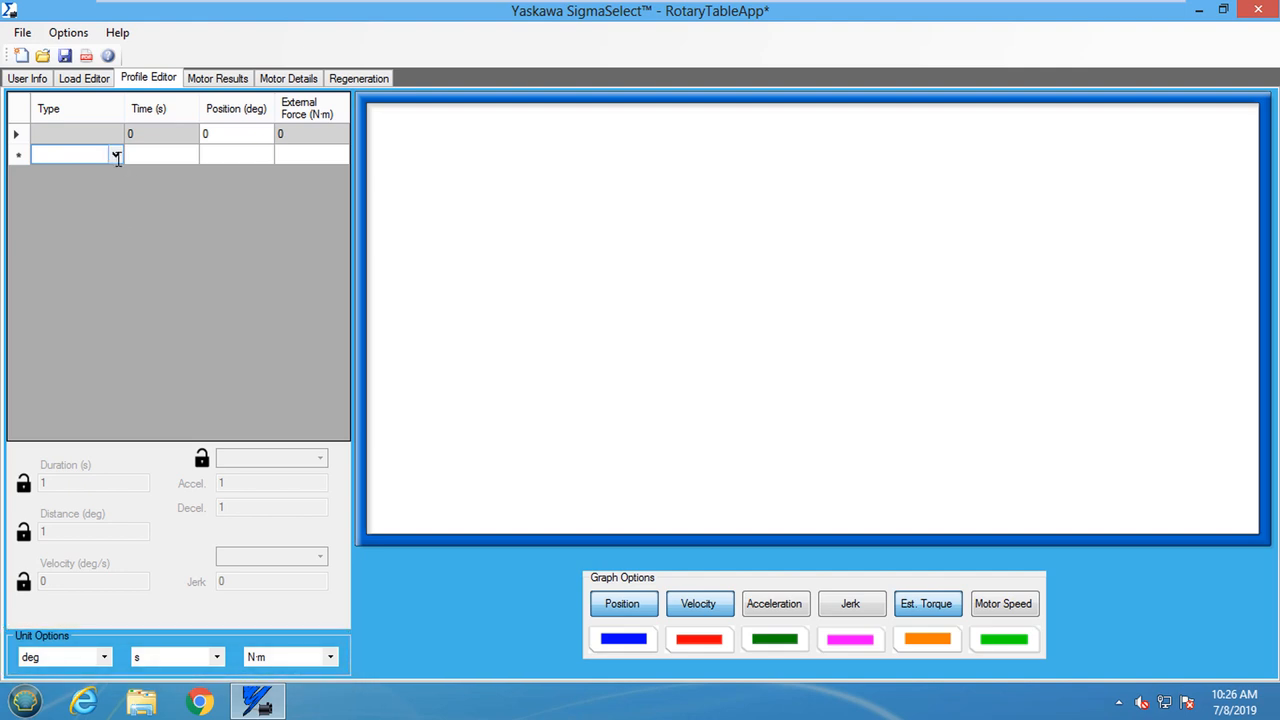
pyautogui.click(76, 154)
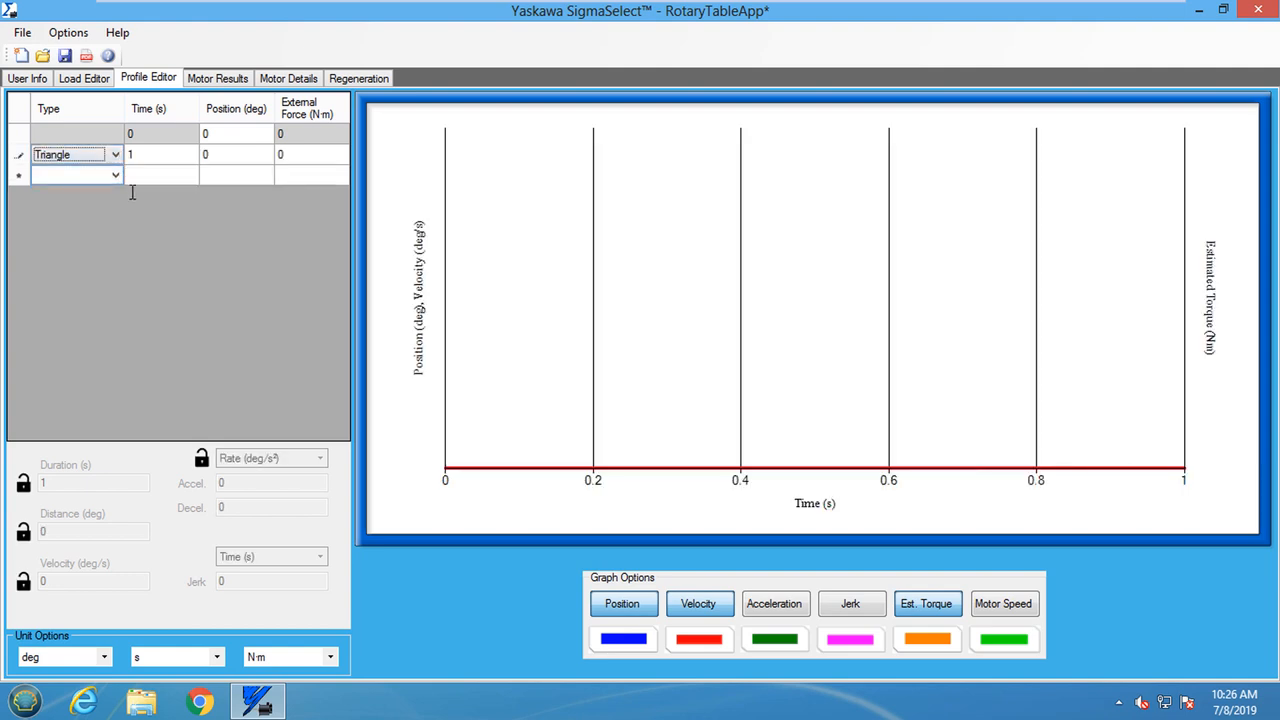
pyautogui.click(160, 154)
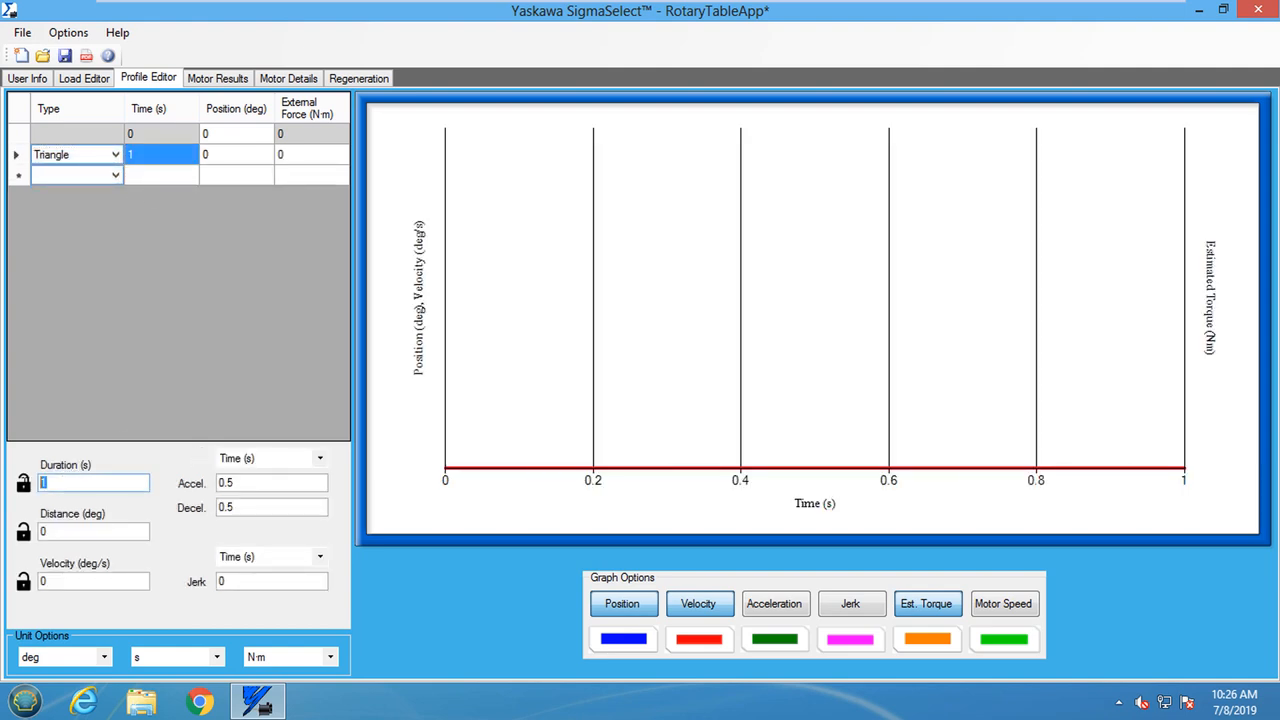
pyautogui.write('0.1')
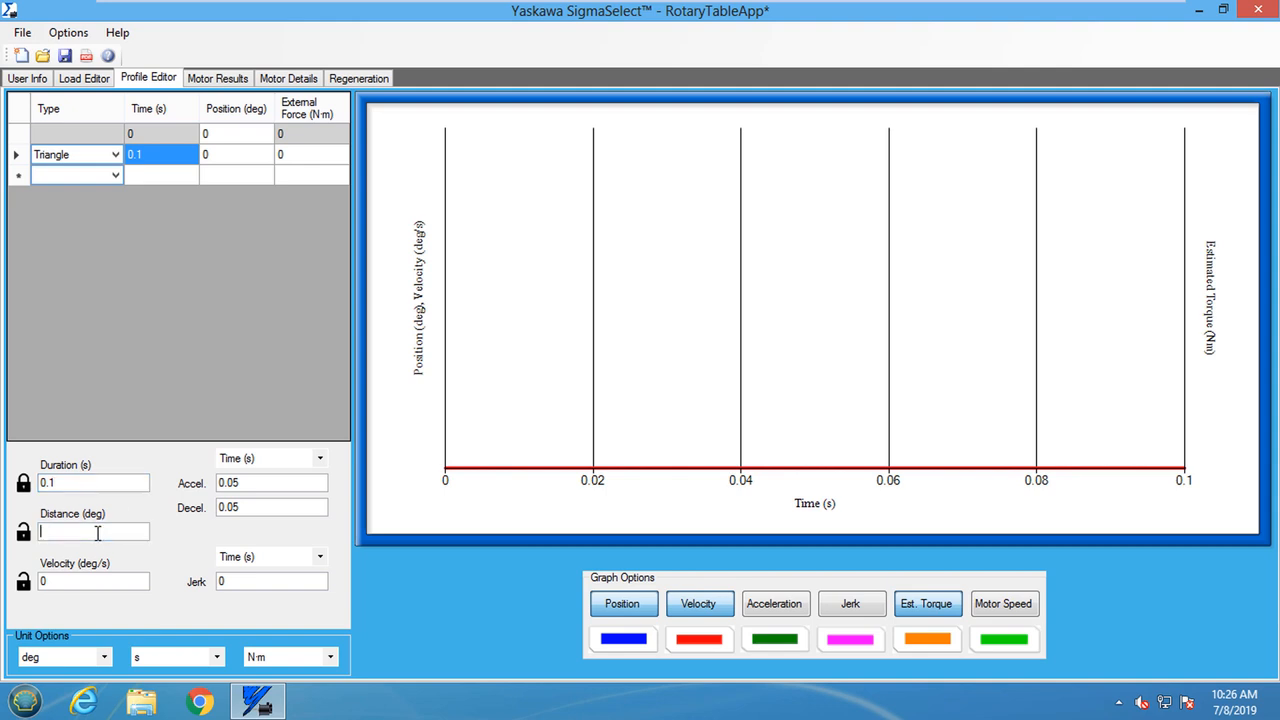
pyautogui.write('30')
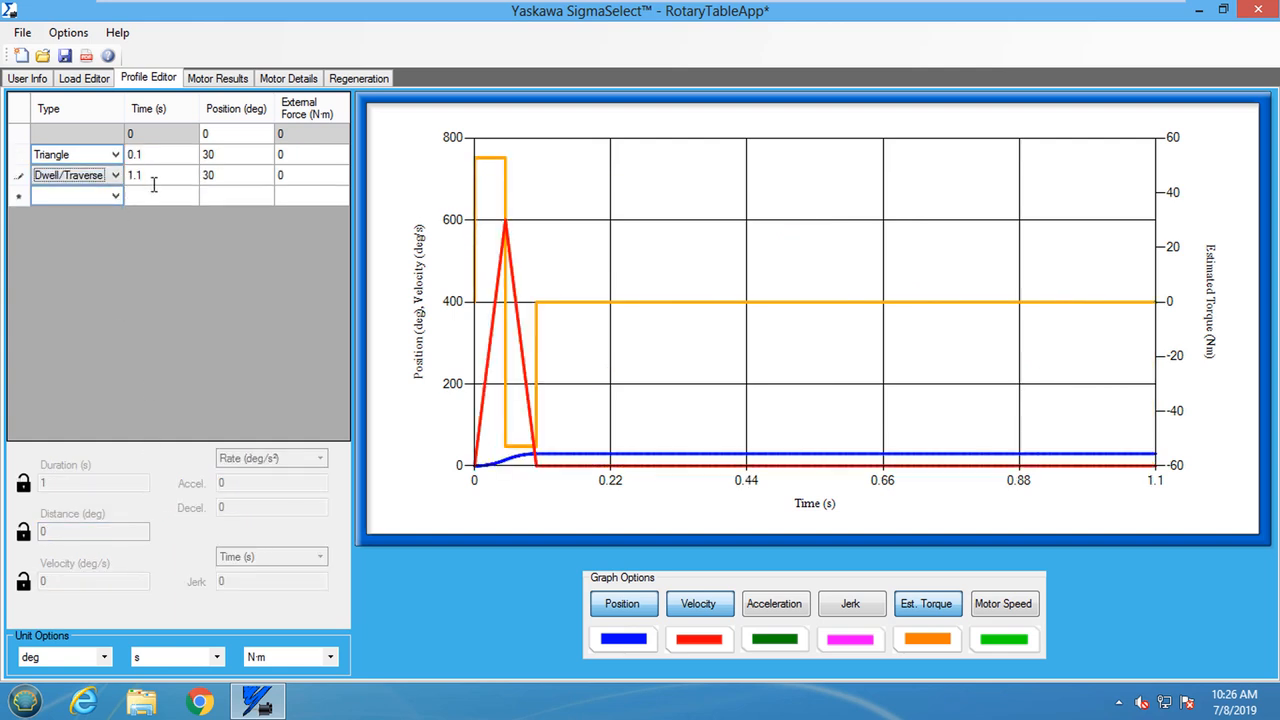
# - Add a 0.5 s dwell segment after the move and go to the motor results
pyautogui.click(160, 176)
pyautogui.write('0.6')
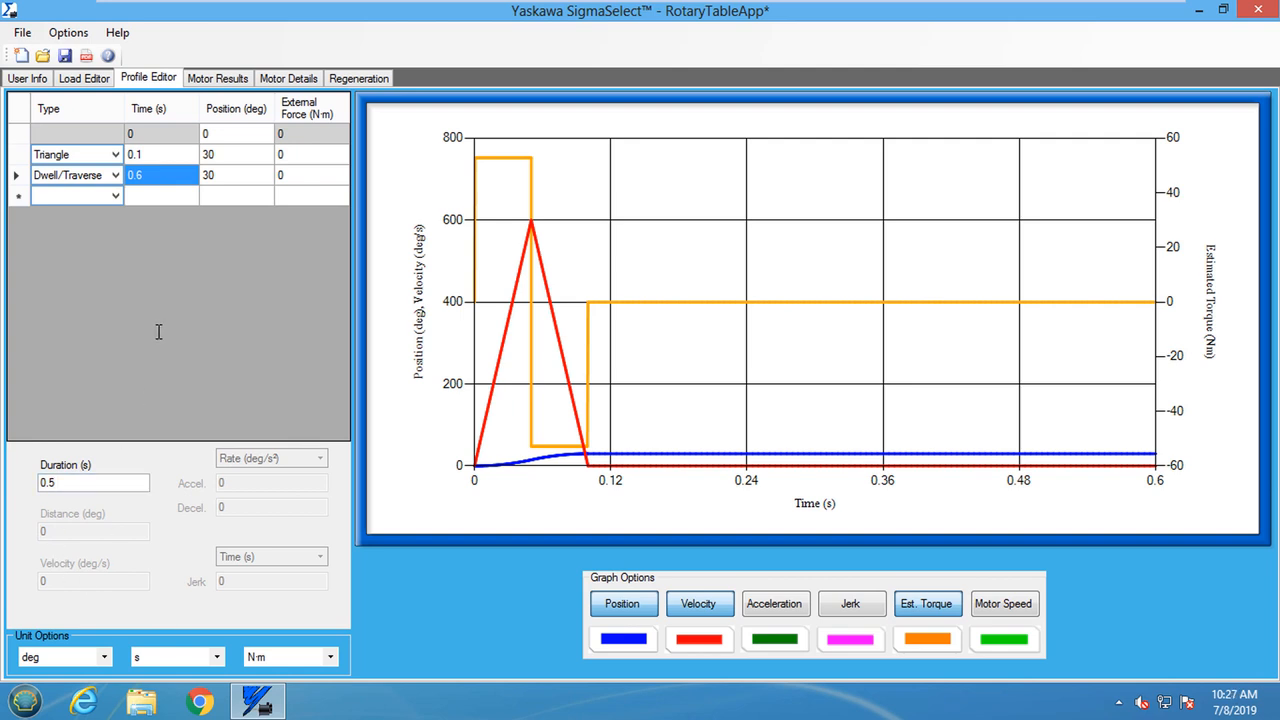
pyautogui.click(216, 78)
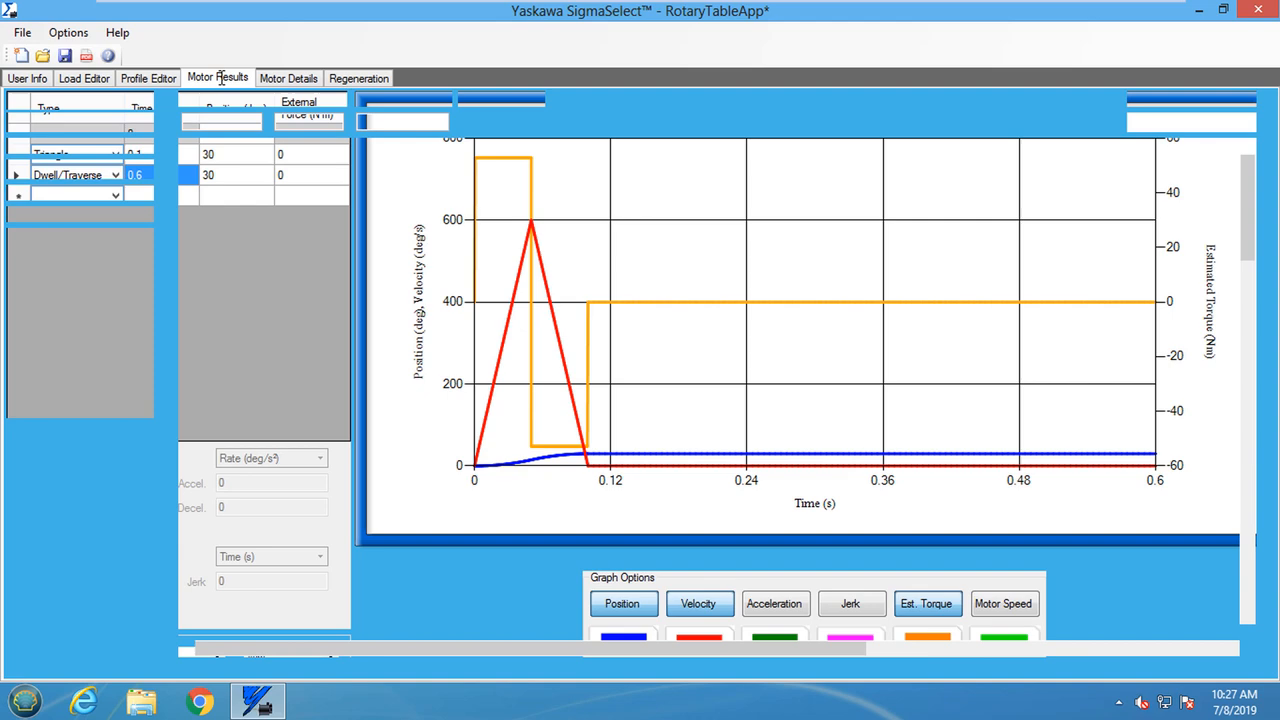
# - Hide the required-value columns in the Motor Results list
pyautogui.click(216, 78)
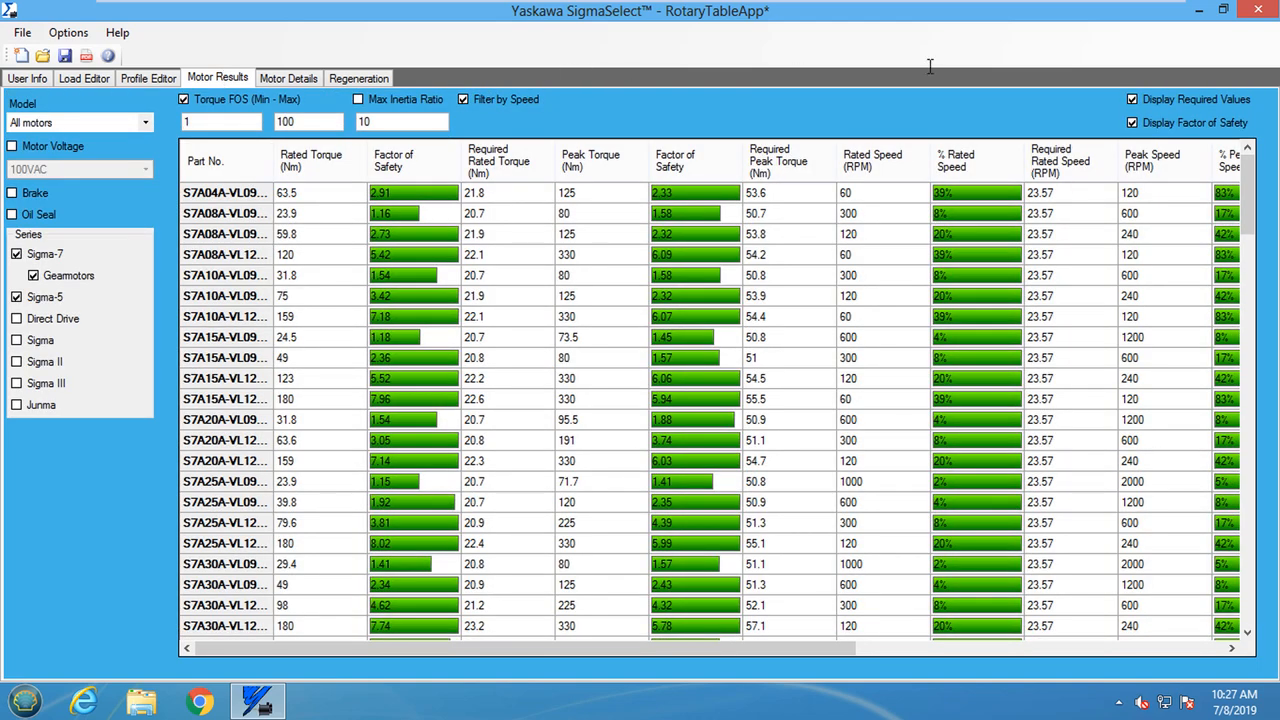
pyautogui.click(1132, 100)
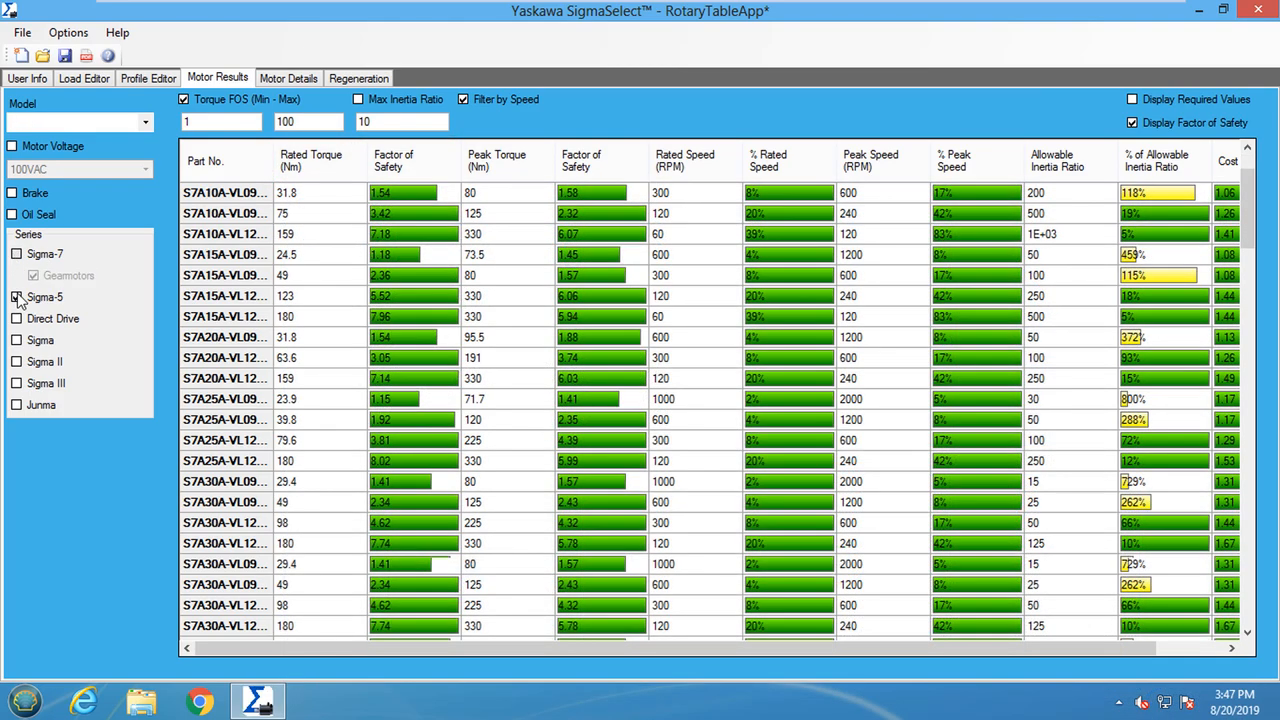
# - Show required torque and speed beside each direct drive motor again
pyautogui.click(16, 318)
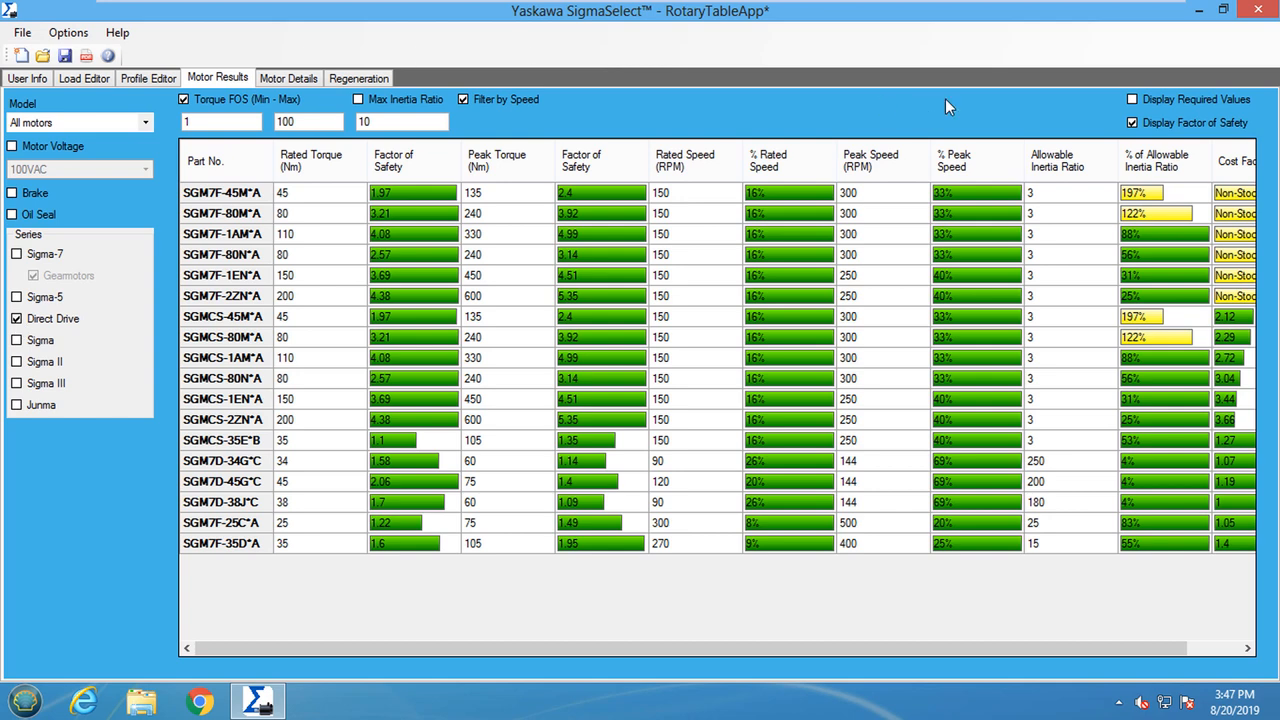
pyautogui.click(1132, 100)
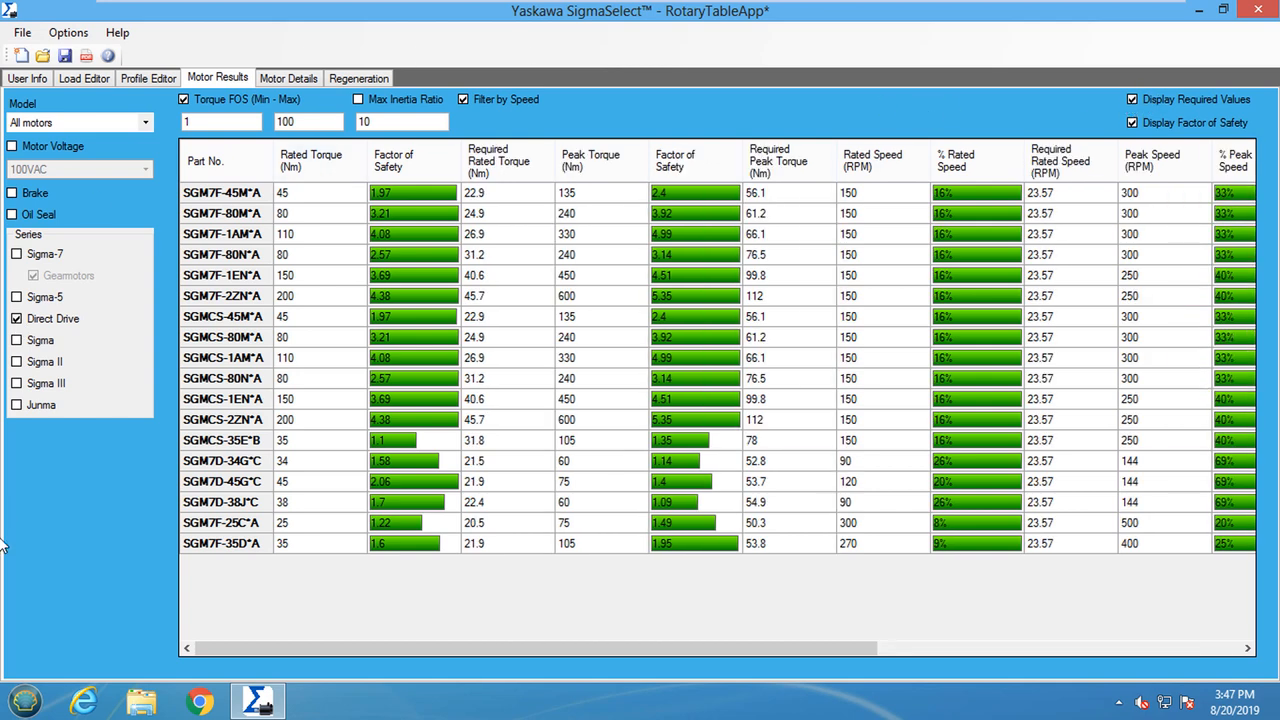
pyautogui.moveTo(124, 572)
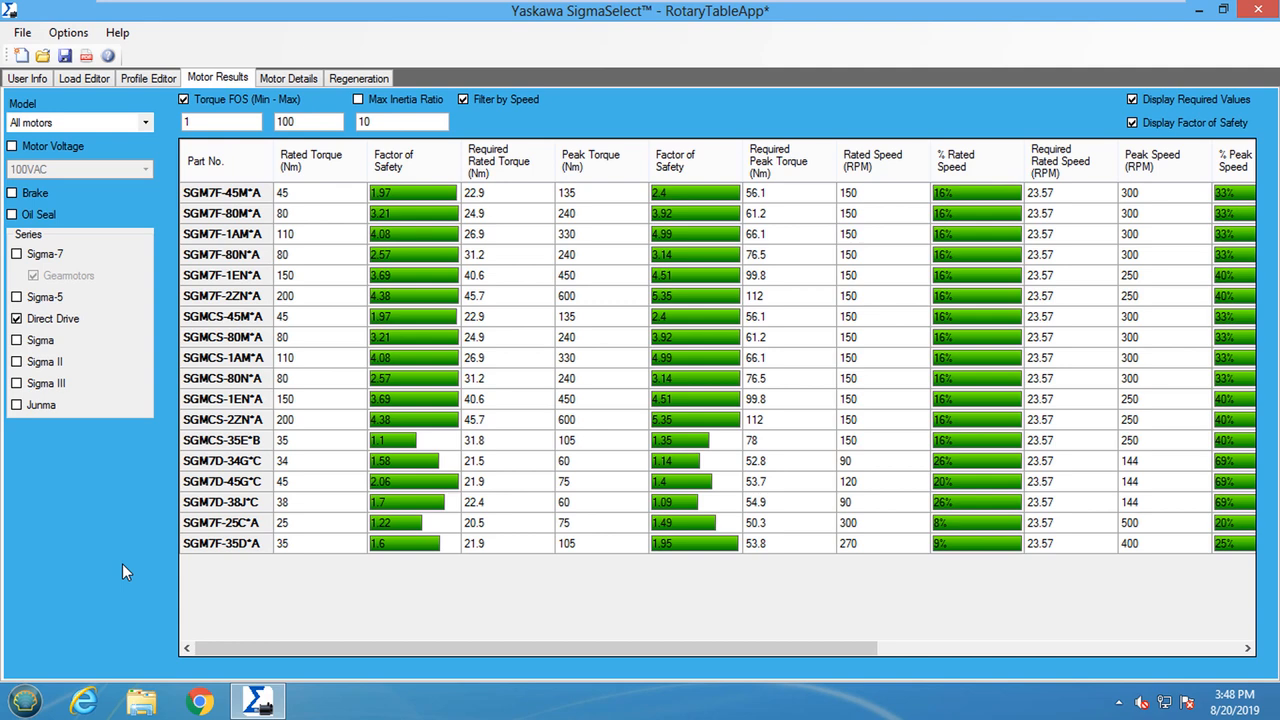
pyautogui.moveTo(164, 622)
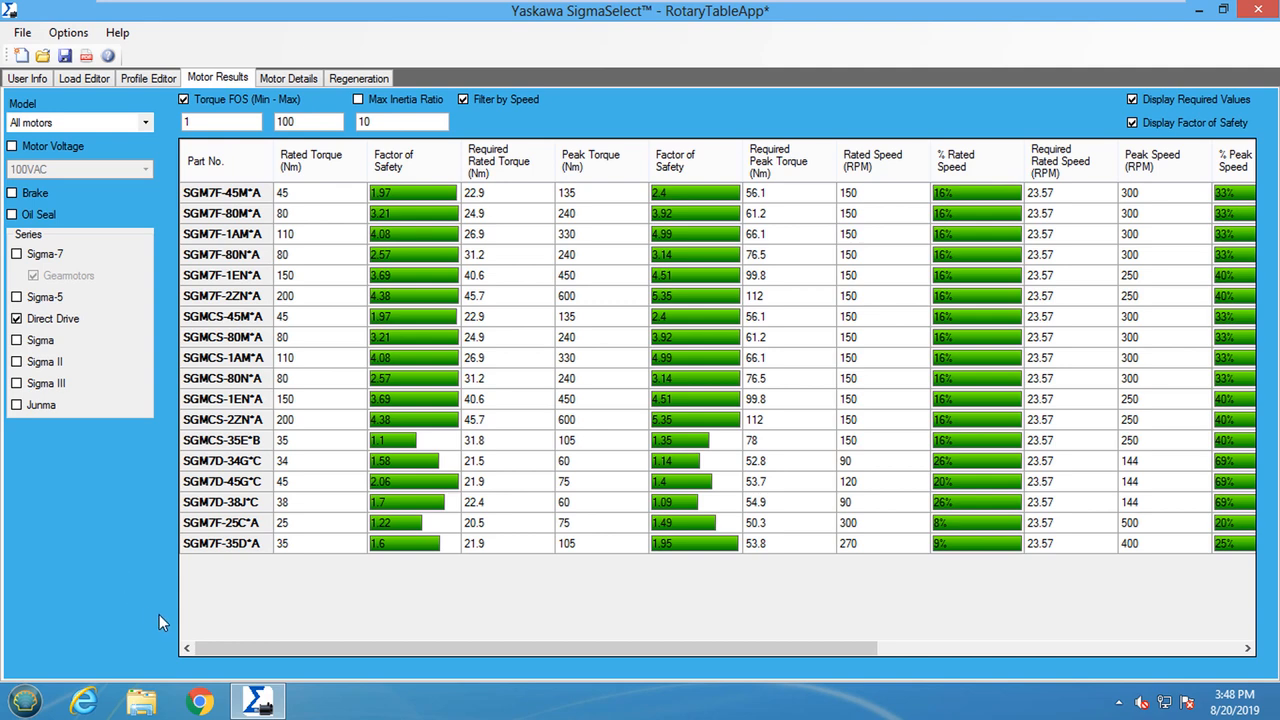
pyautogui.moveTo(180, 624)
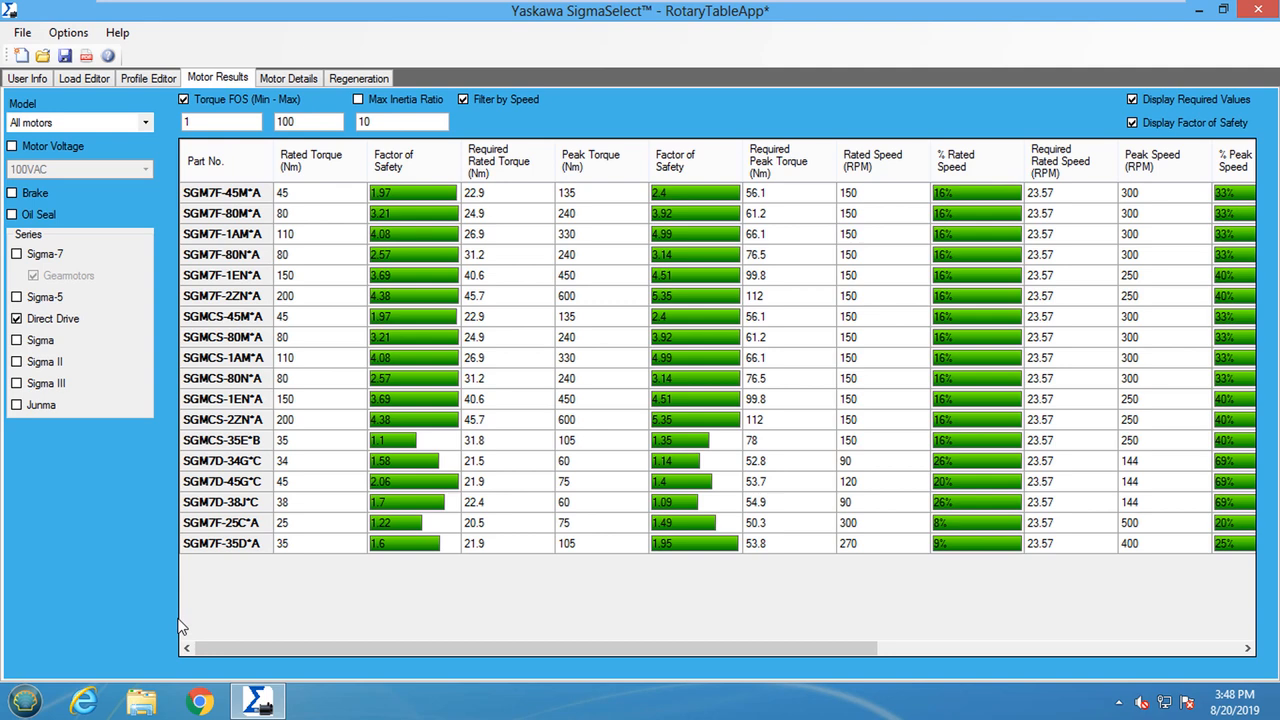
# - Select SGM7D-38J°C as candidate motor and view its details and speed-torque curve
pyautogui.click(222, 502)
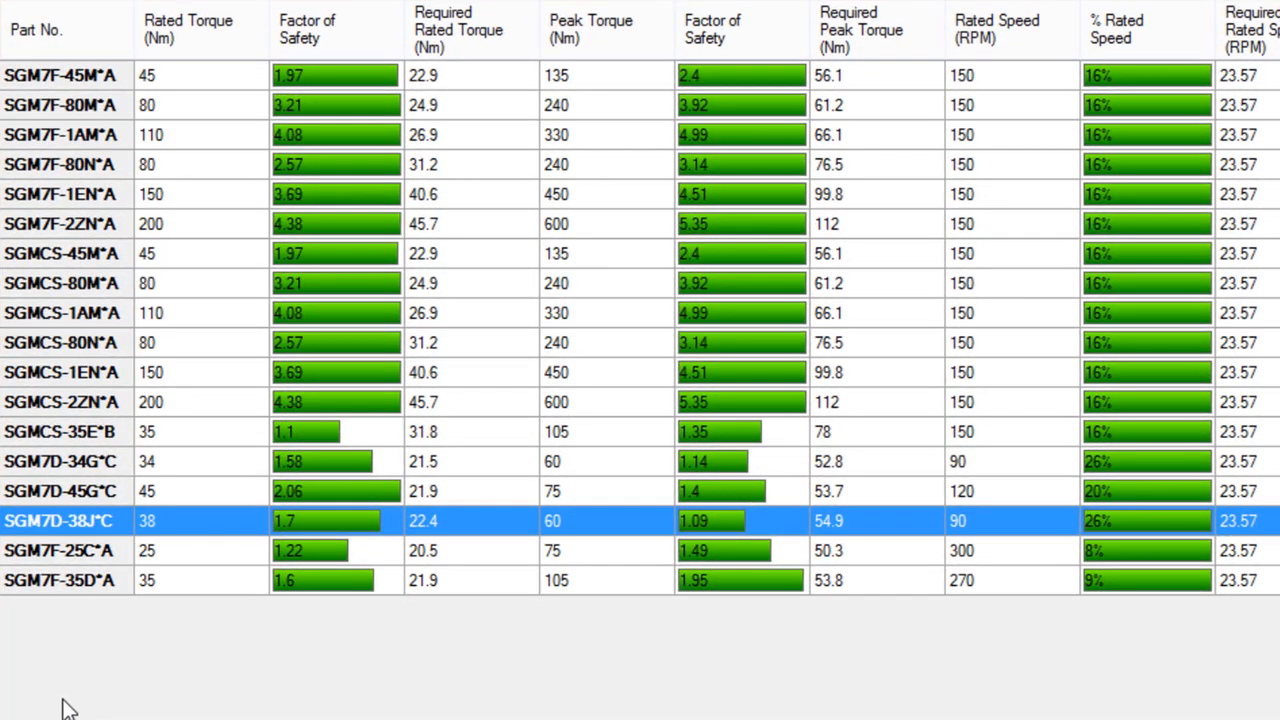
pyautogui.click(336, 520)
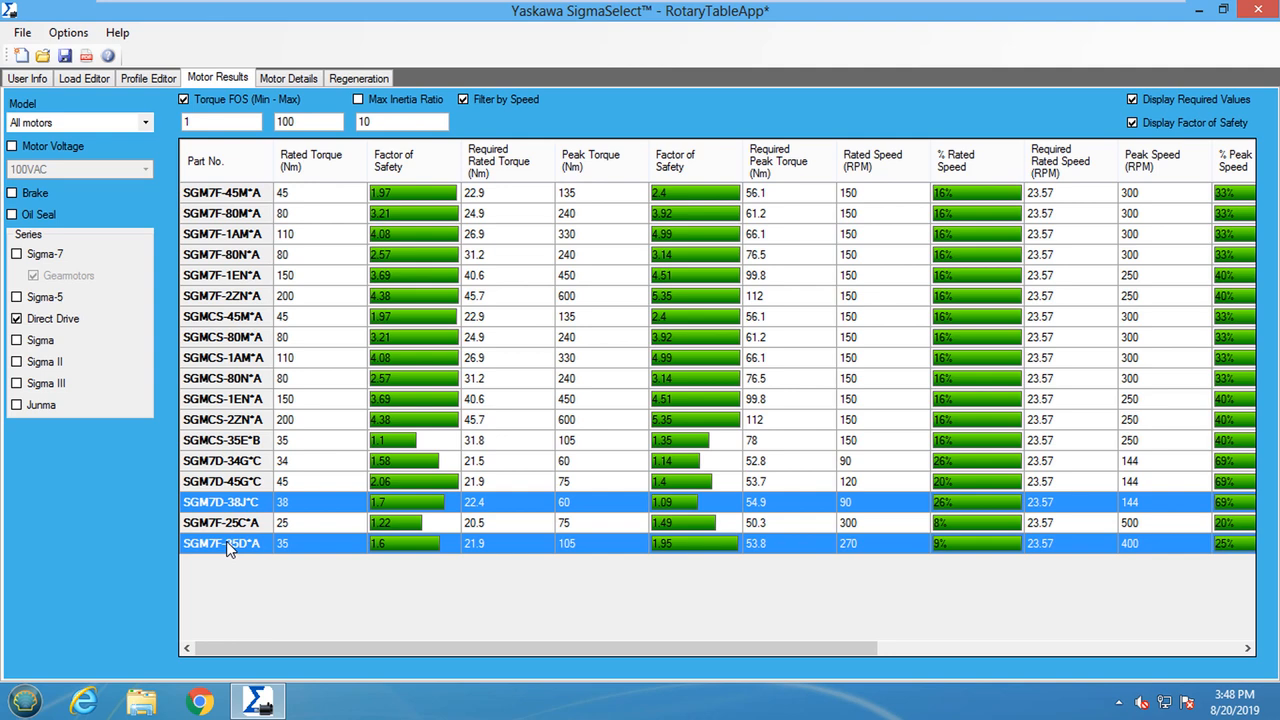
pyautogui.click(288, 78)
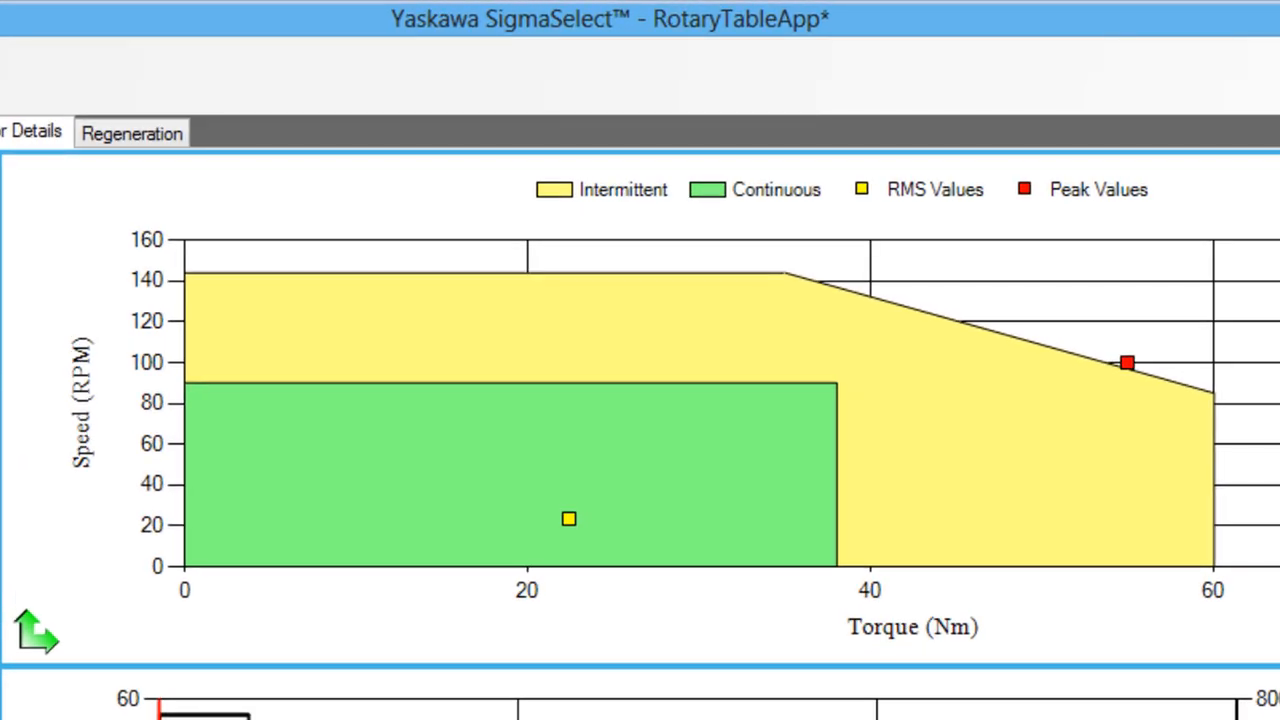
pyautogui.click(568, 518)
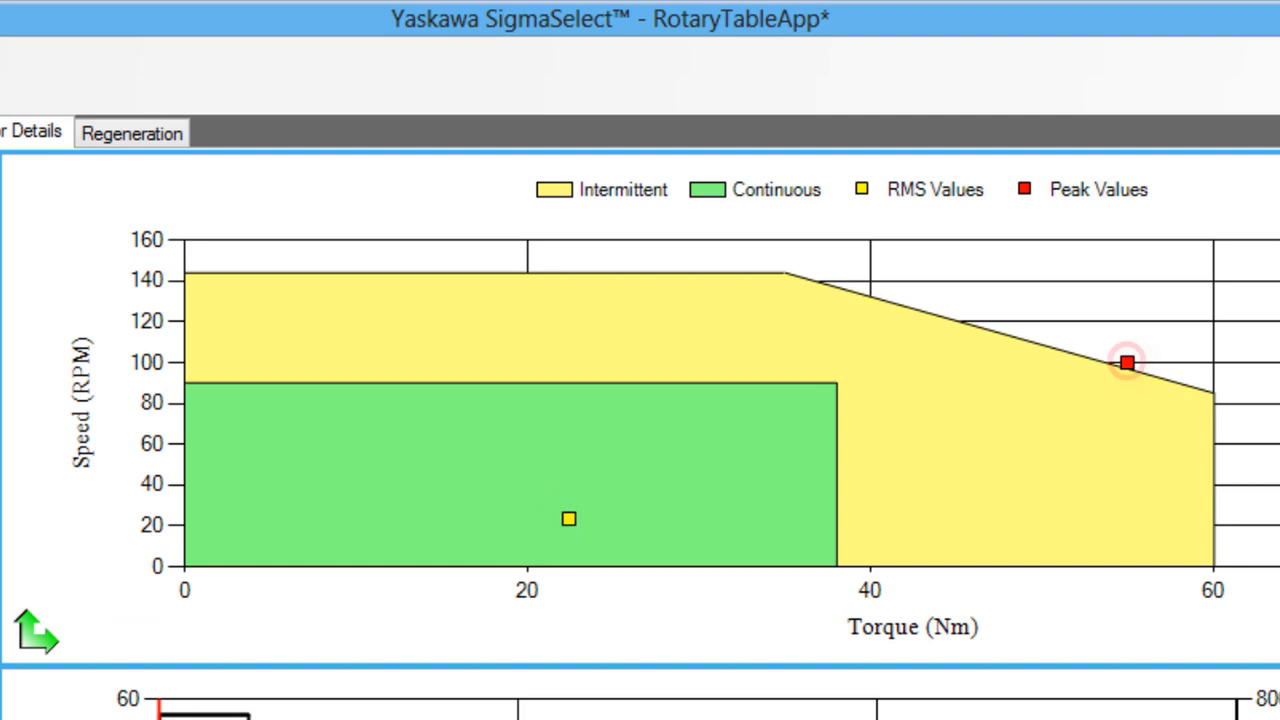
pyautogui.click(1124, 362)
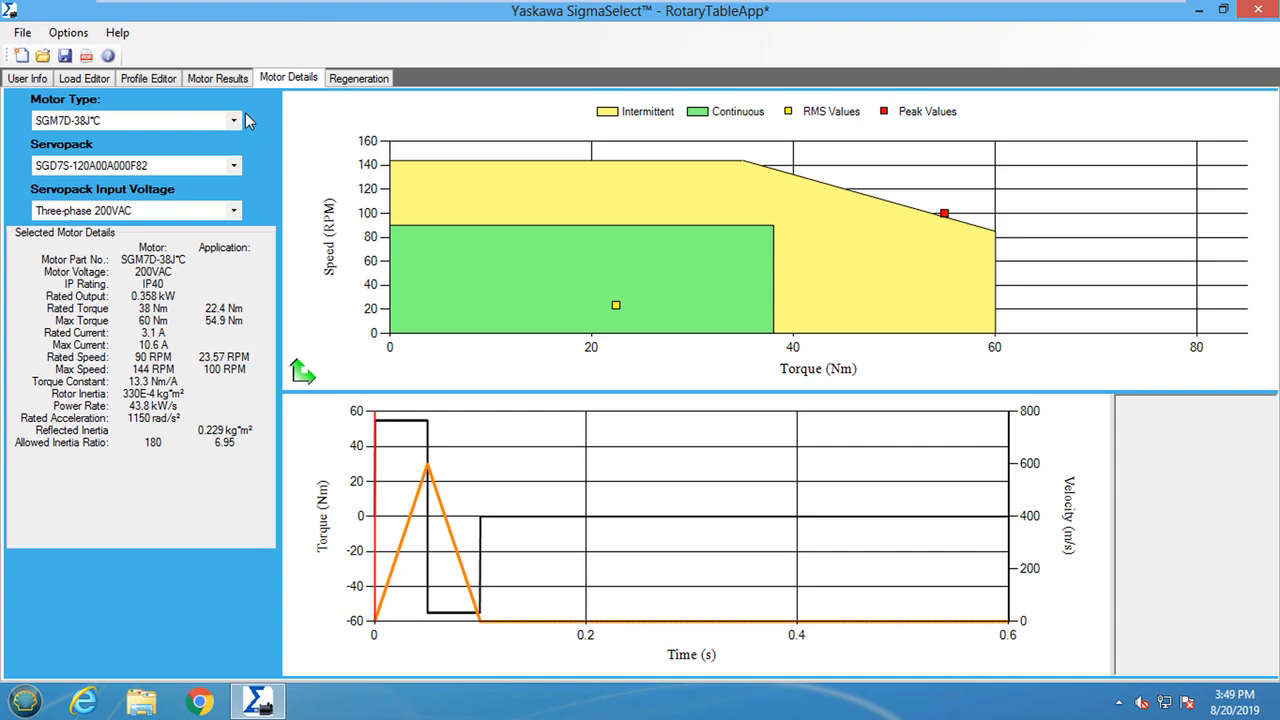
pyautogui.click(234, 120)
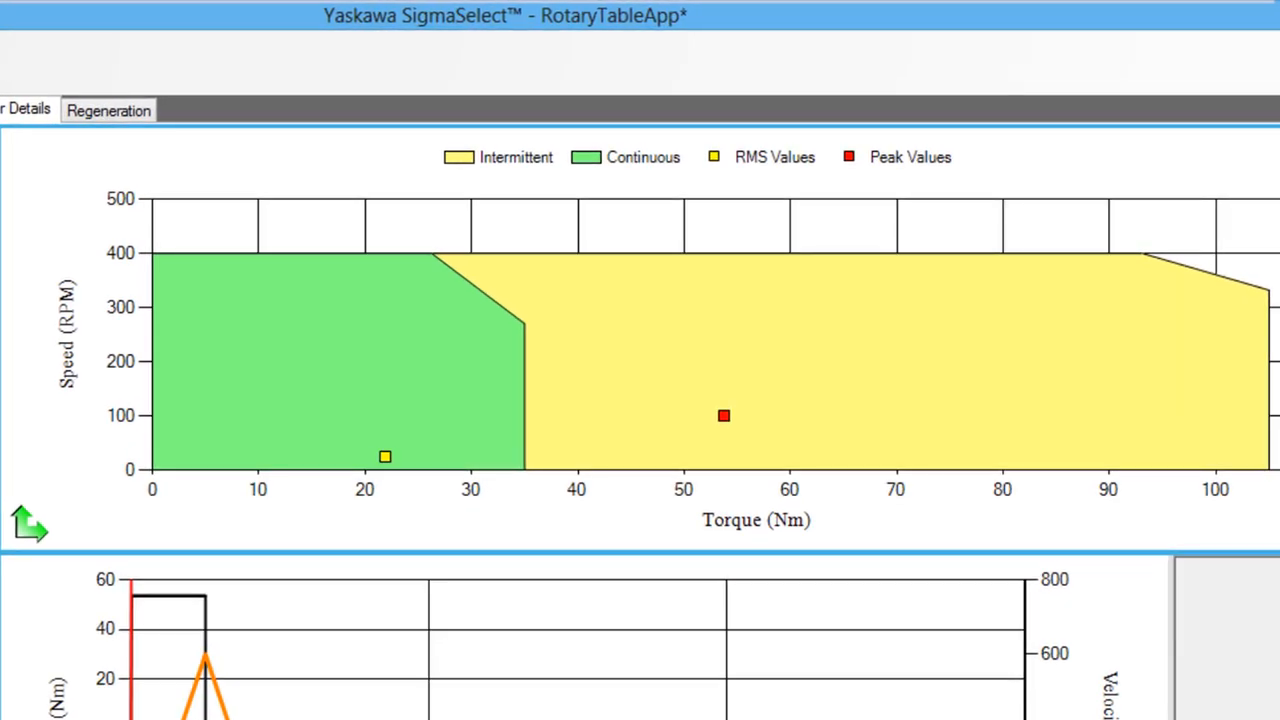
# - Choose SGM7F-35D°A as the motor and review its RMS and peak points on the torque-speed chart
pyautogui.click(384, 456)
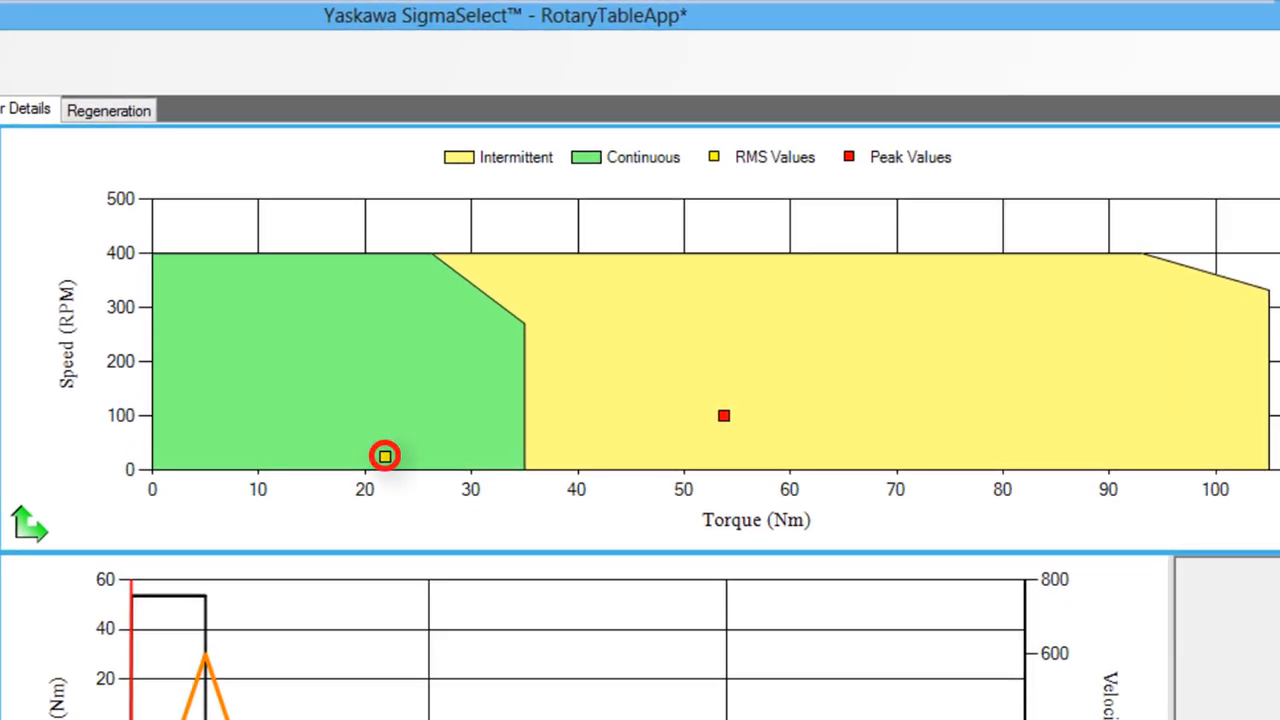
pyautogui.click(724, 414)
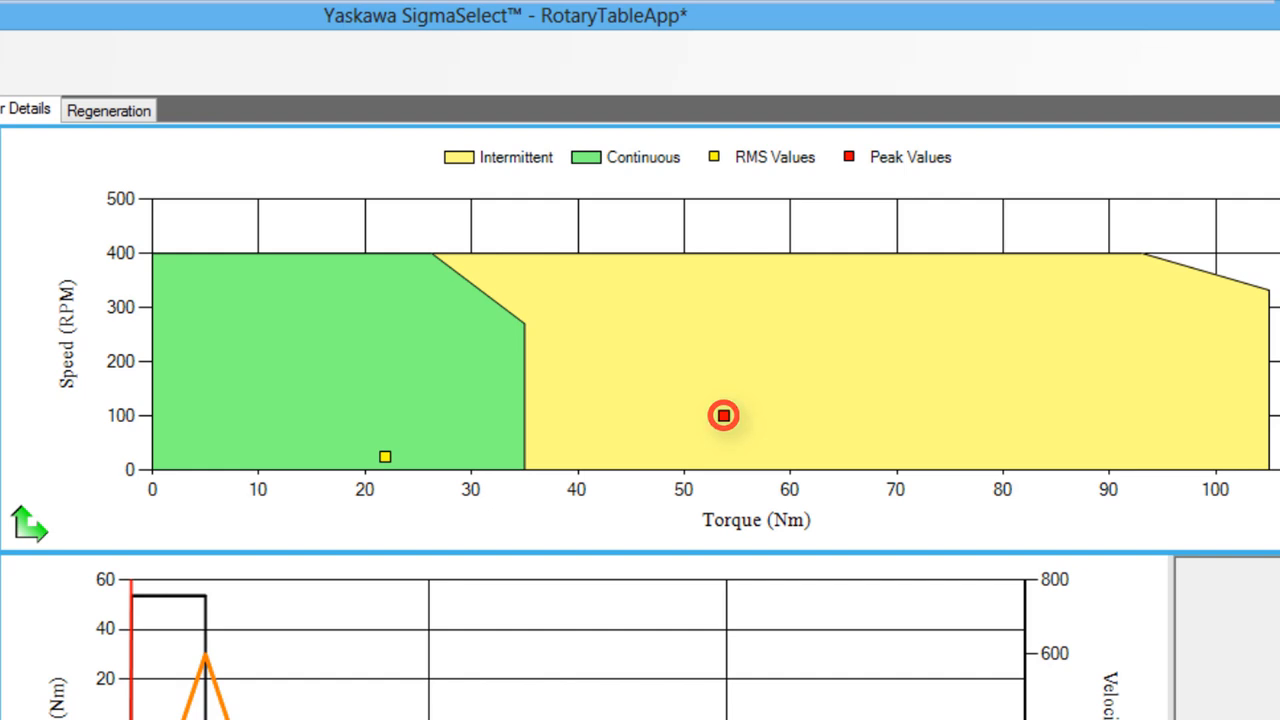
pyautogui.click(404, 110)
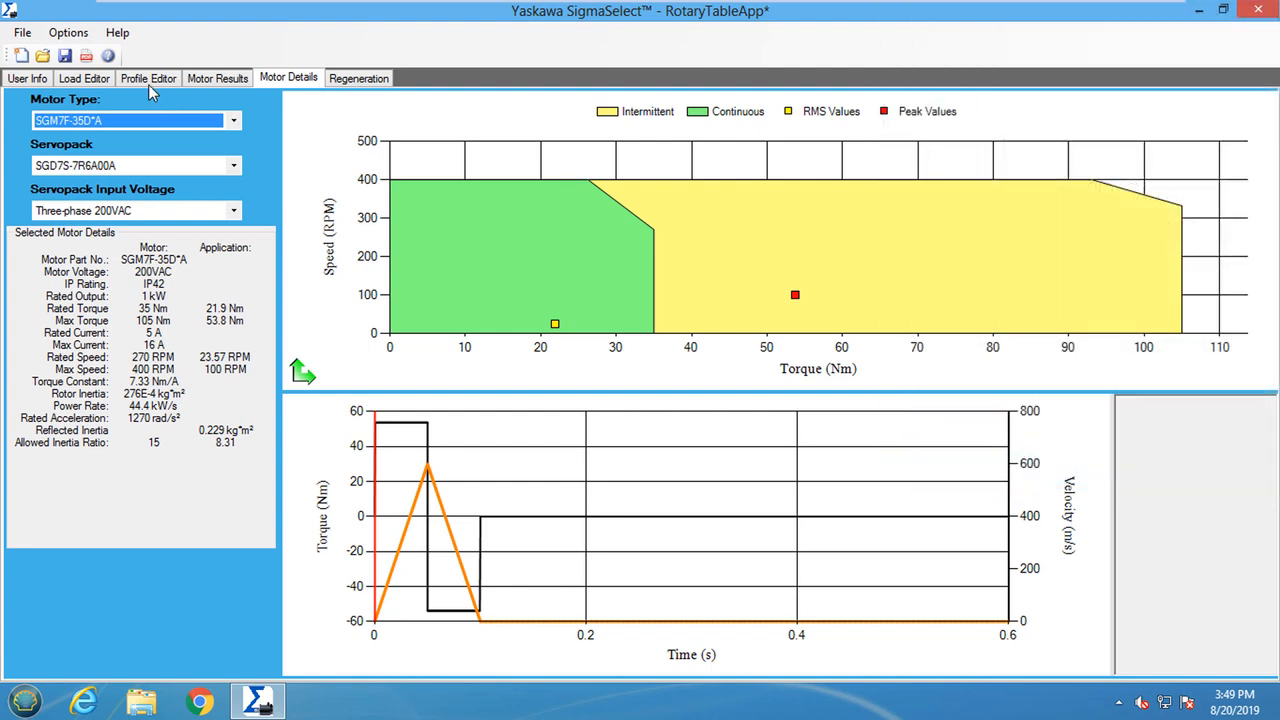
# - Give the triangle move a jerk of 25% of accel/decel and apply it
pyautogui.click(148, 78)
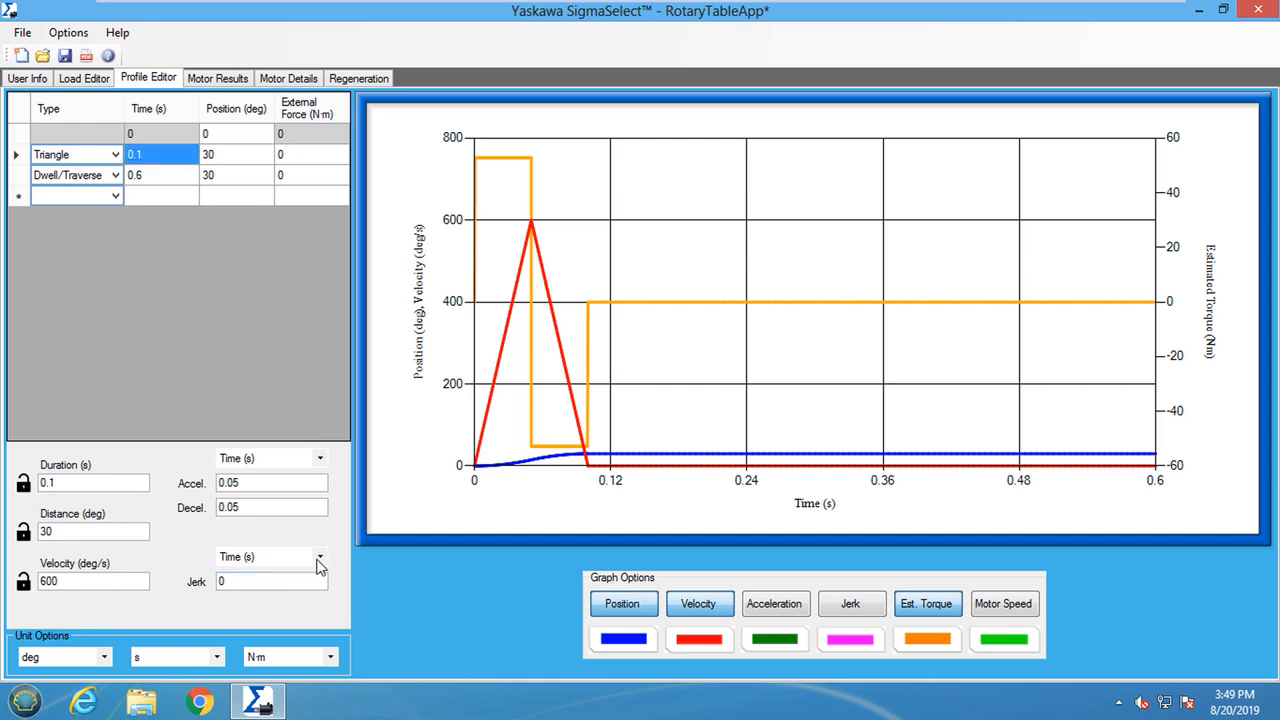
pyautogui.click(320, 556)
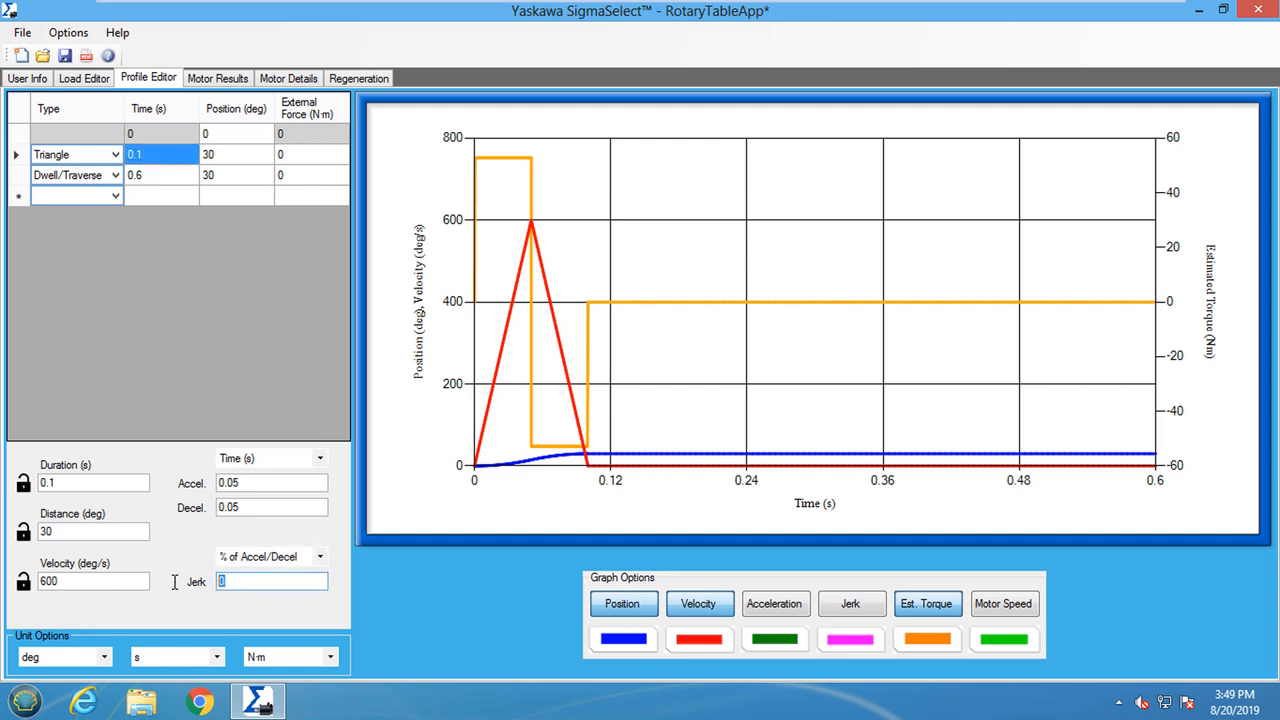
pyautogui.write('25')
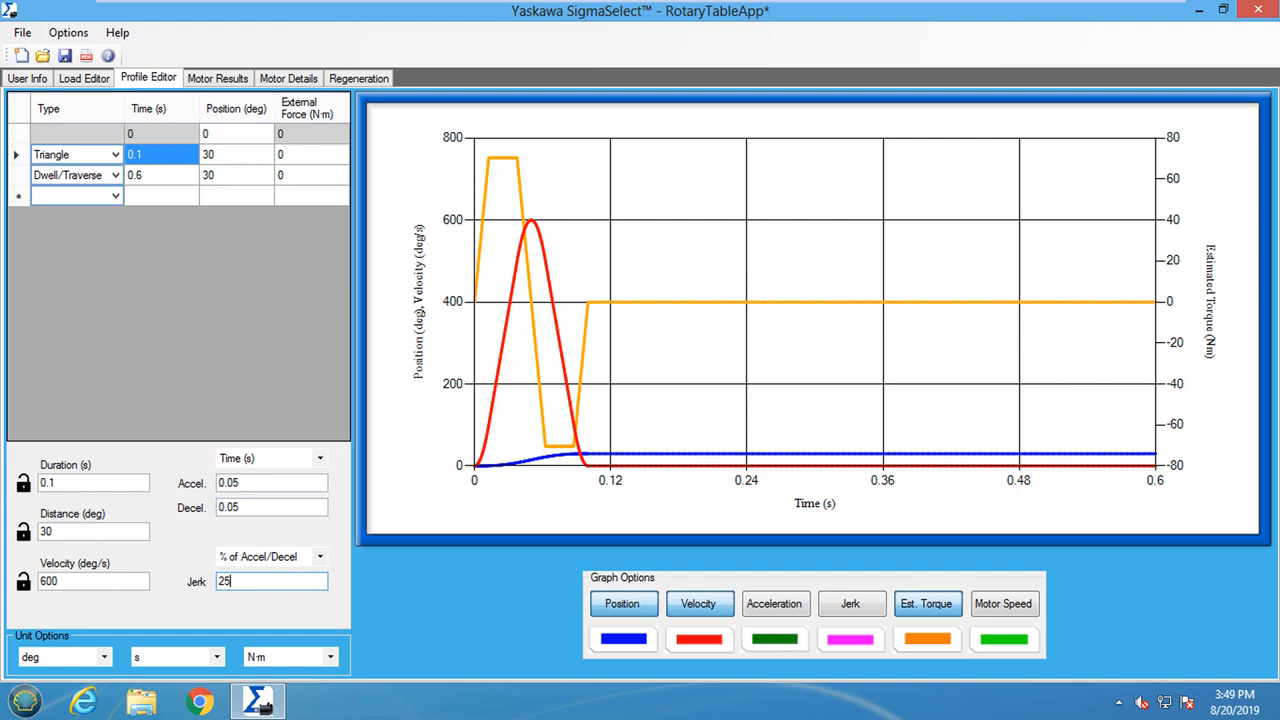
pyautogui.click(288, 78)
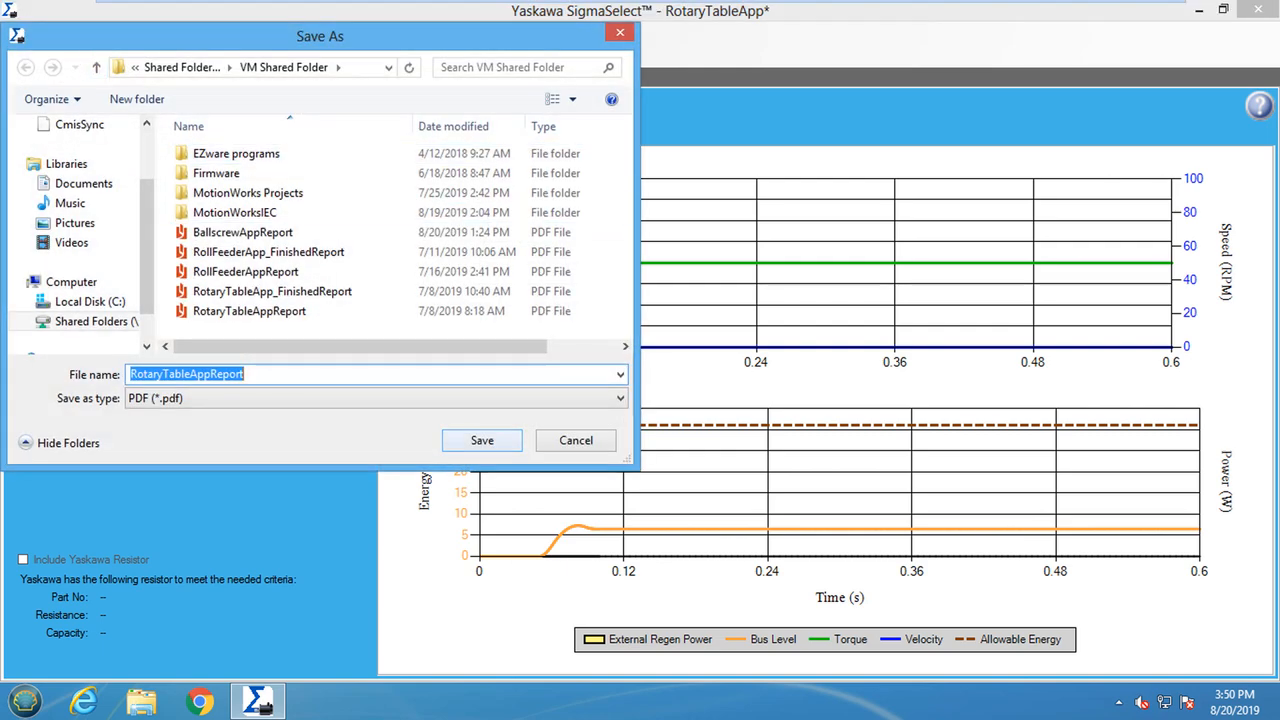
# - Save the RotaryTableAppReport PDF and scroll through its move profile and motor pages
pyautogui.click(480, 440)
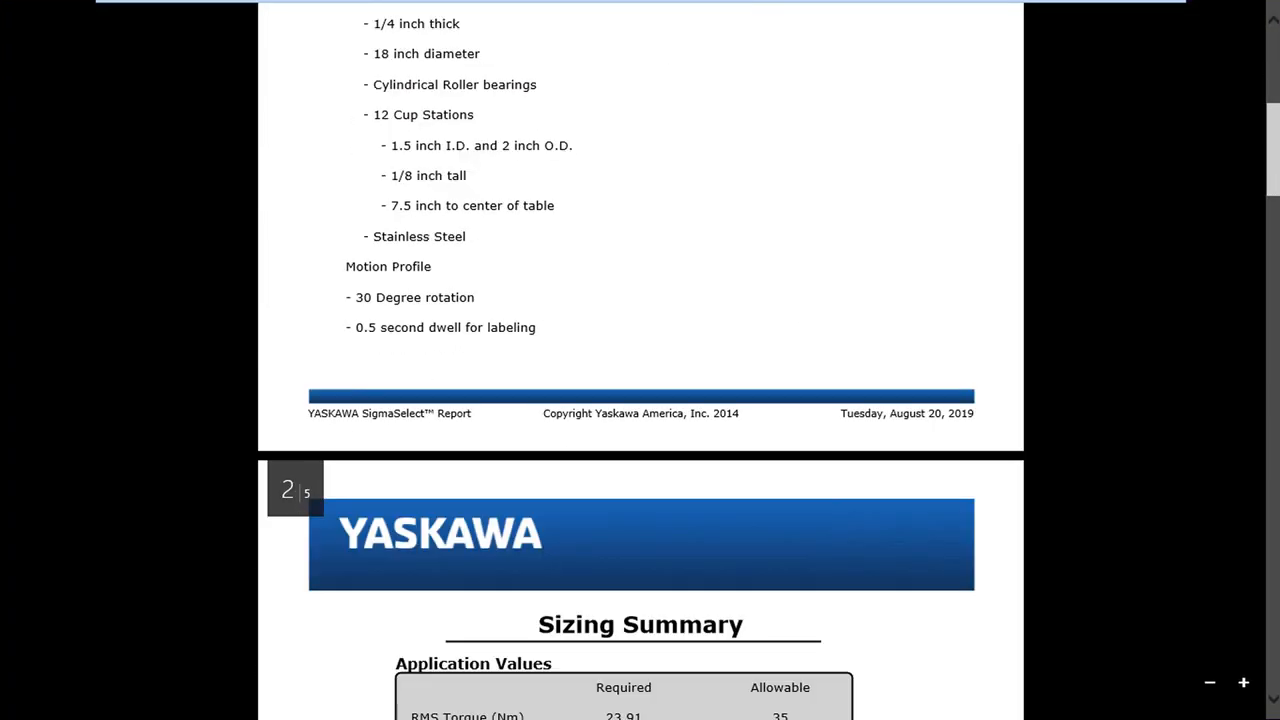
pyautogui.scroll(-3)
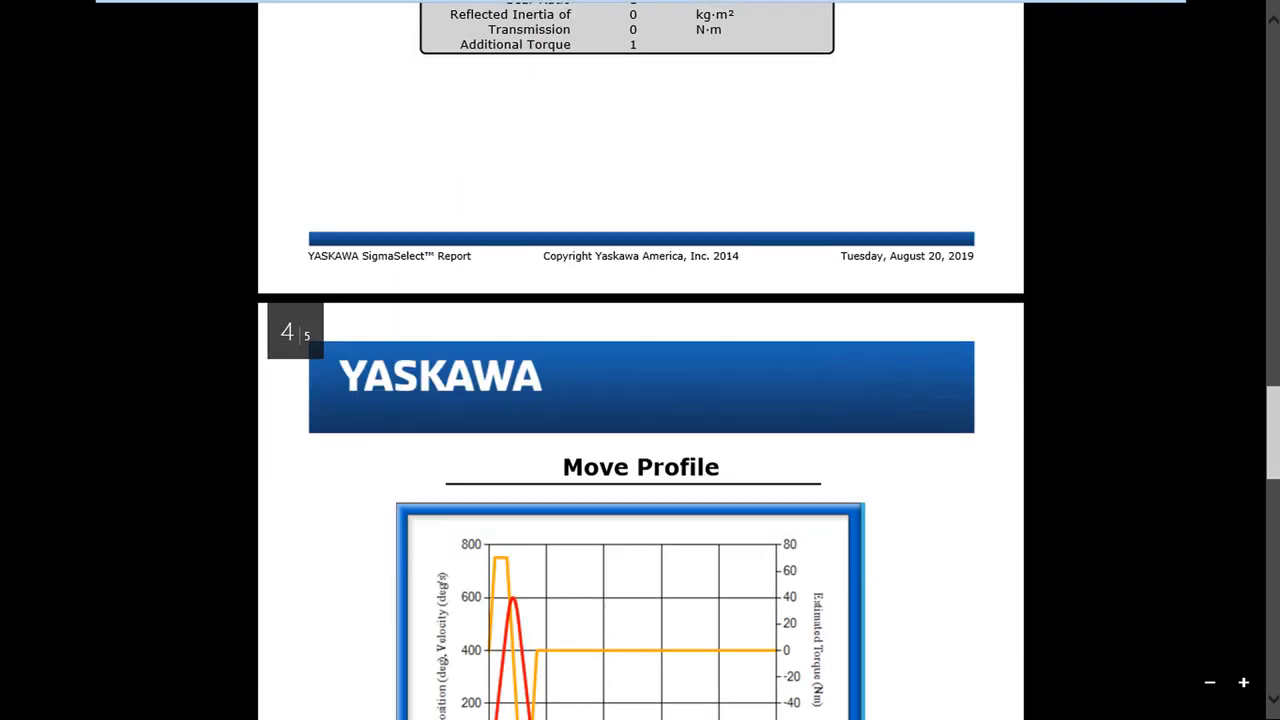
pyautogui.scroll(-3)
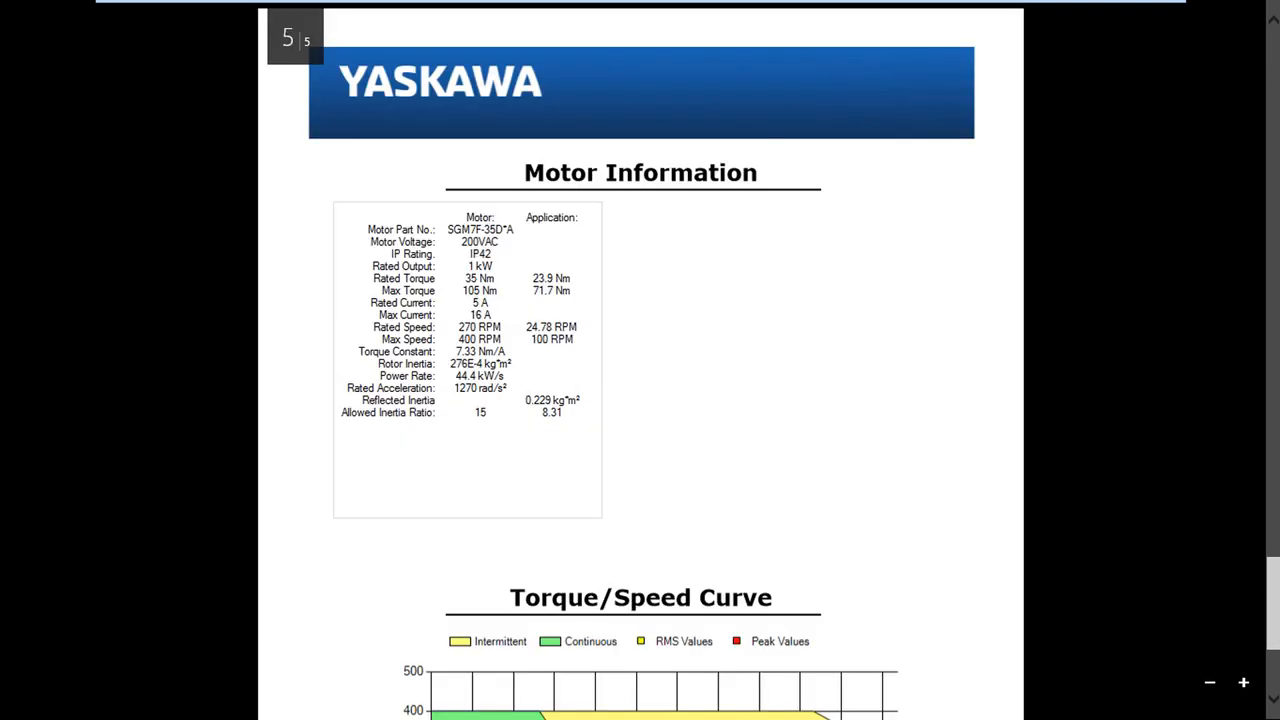